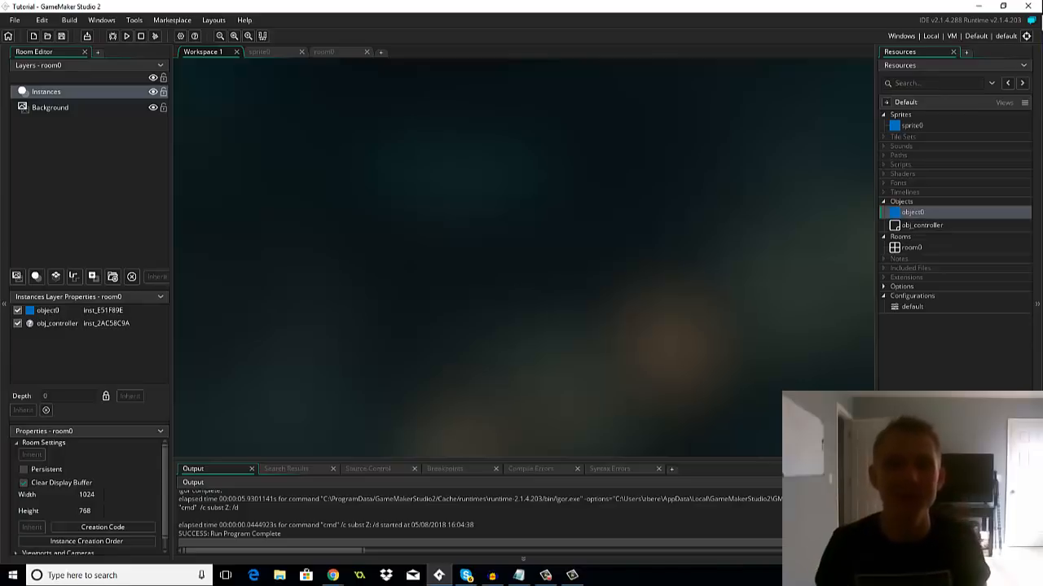
# Open object0's editor from the Resources panel.
pyautogui.doubleClick(912, 212)
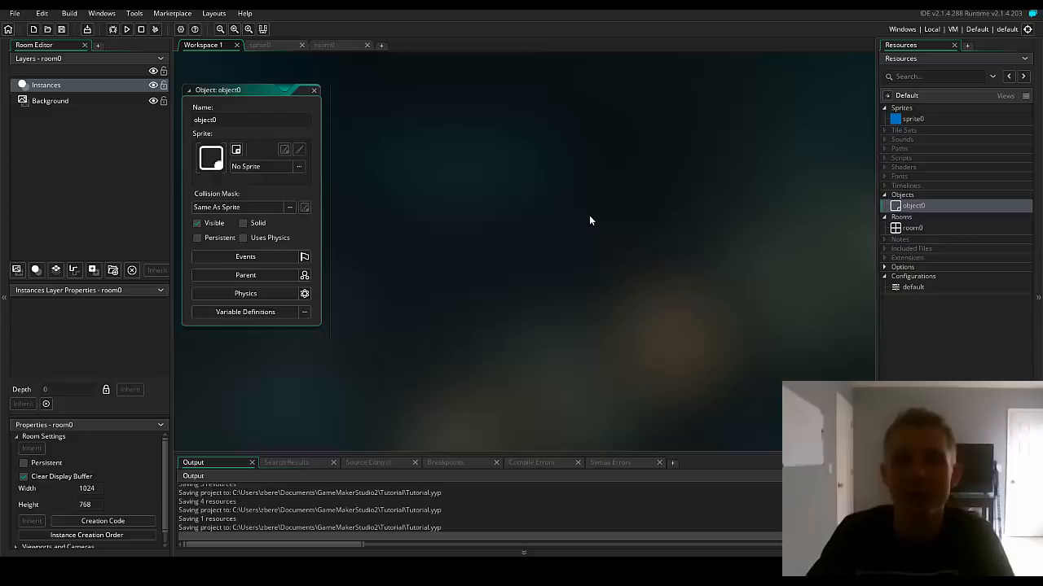
pyautogui.moveTo(954, 220)
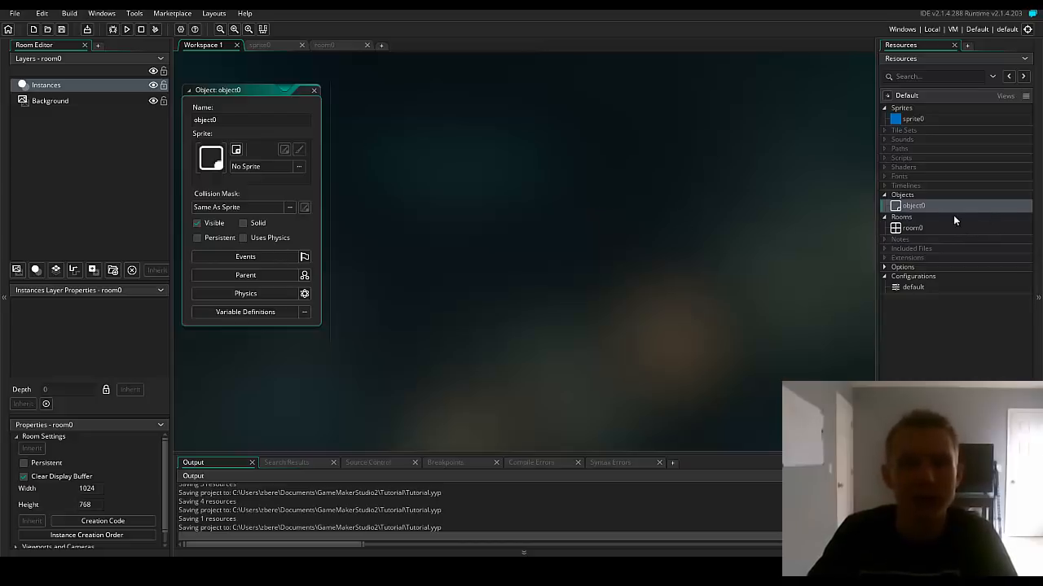
pyautogui.moveTo(342, 267)
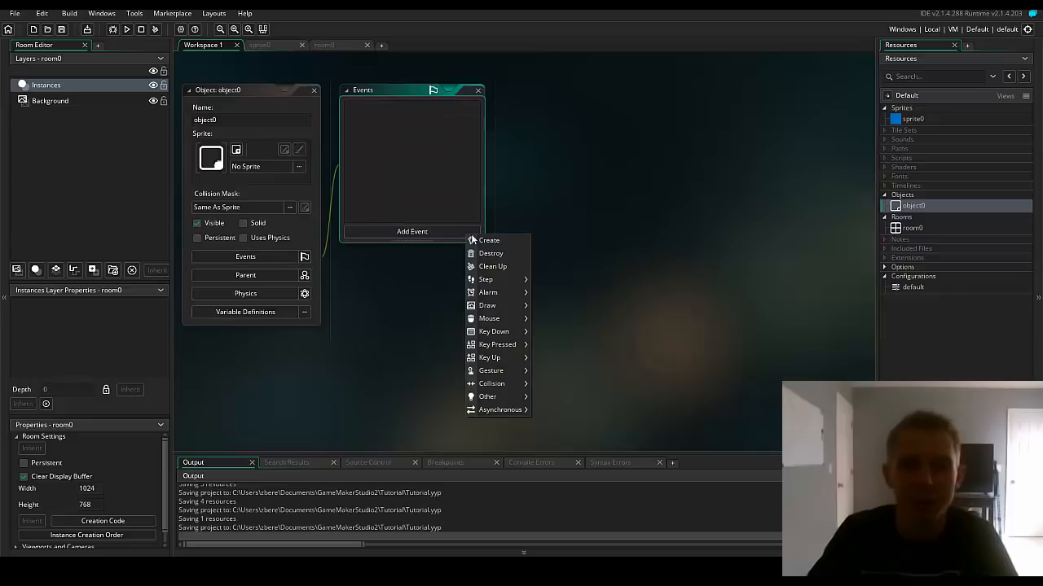
# Add a Create event to object0 with the code movespeed = 10;.
pyautogui.click(489, 239)
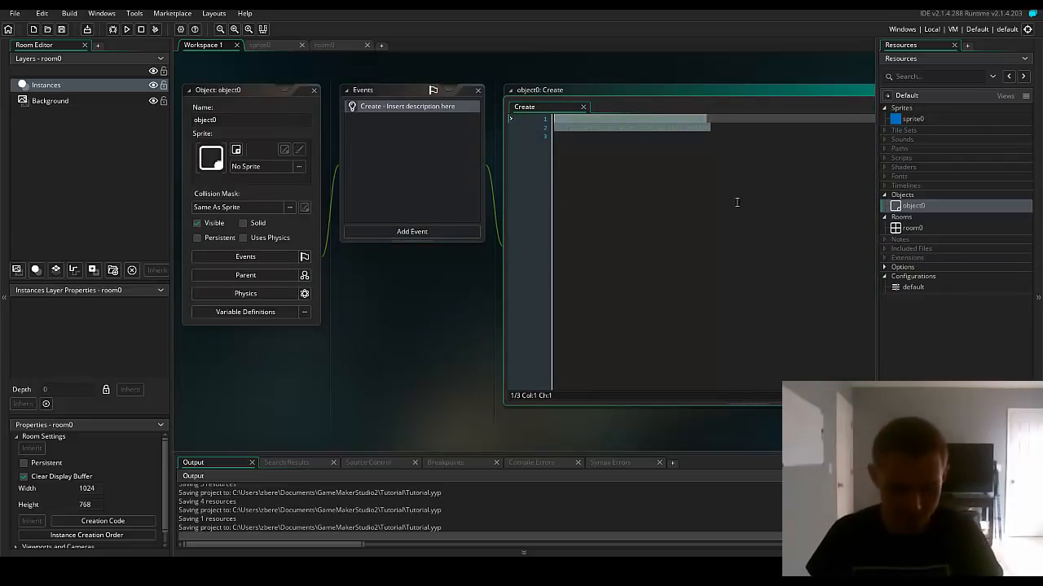
pyautogui.write('movespeed = 10;')
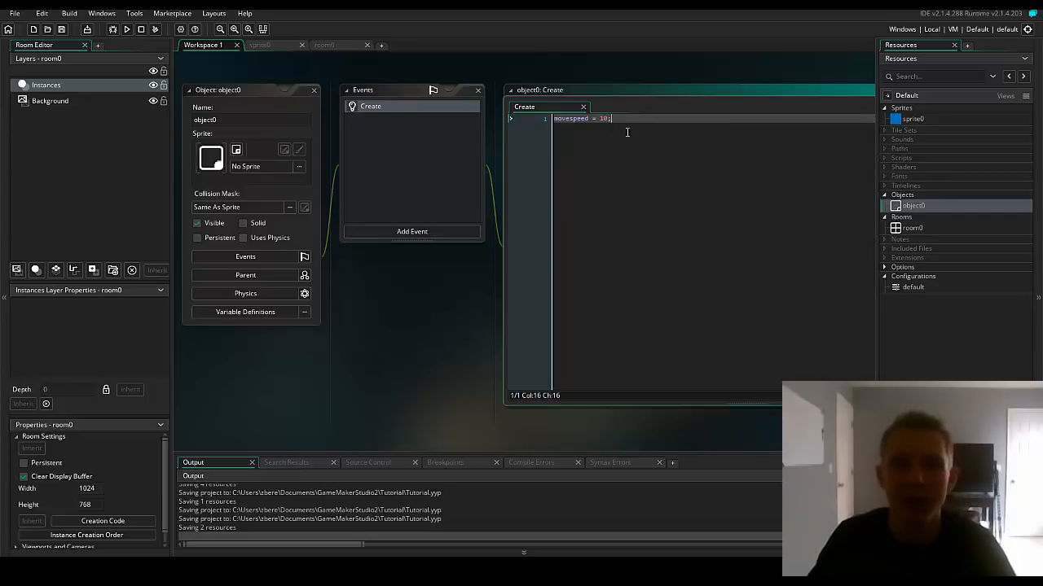
pyautogui.moveTo(536, 176)
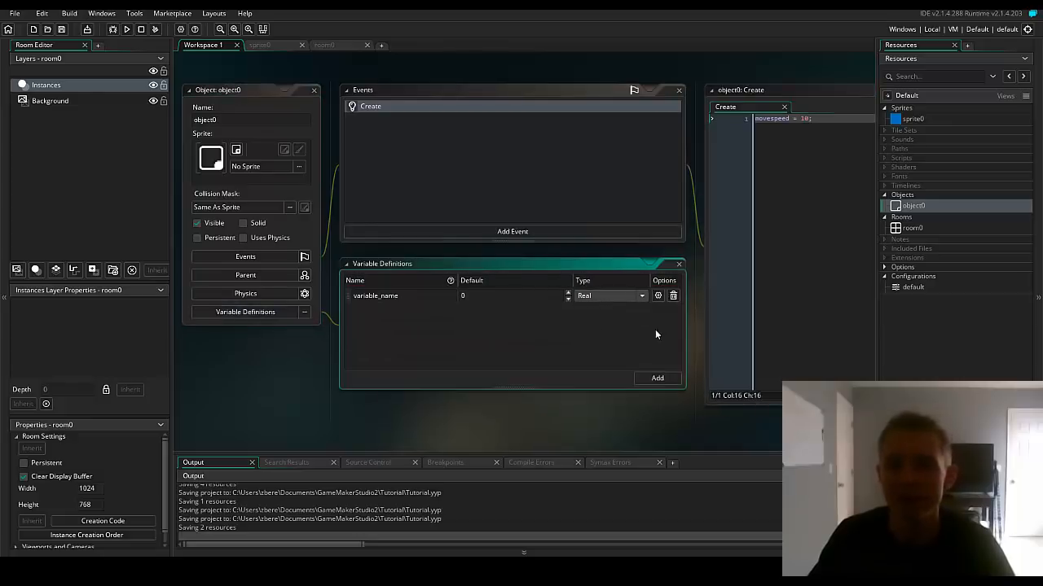
pyautogui.moveTo(545, 316)
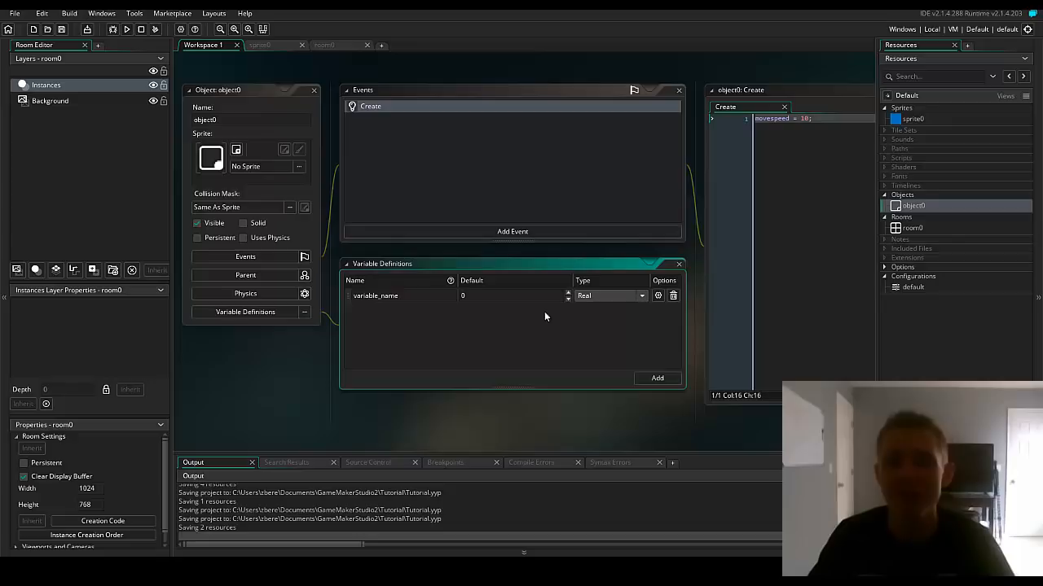
pyautogui.moveTo(525, 326)
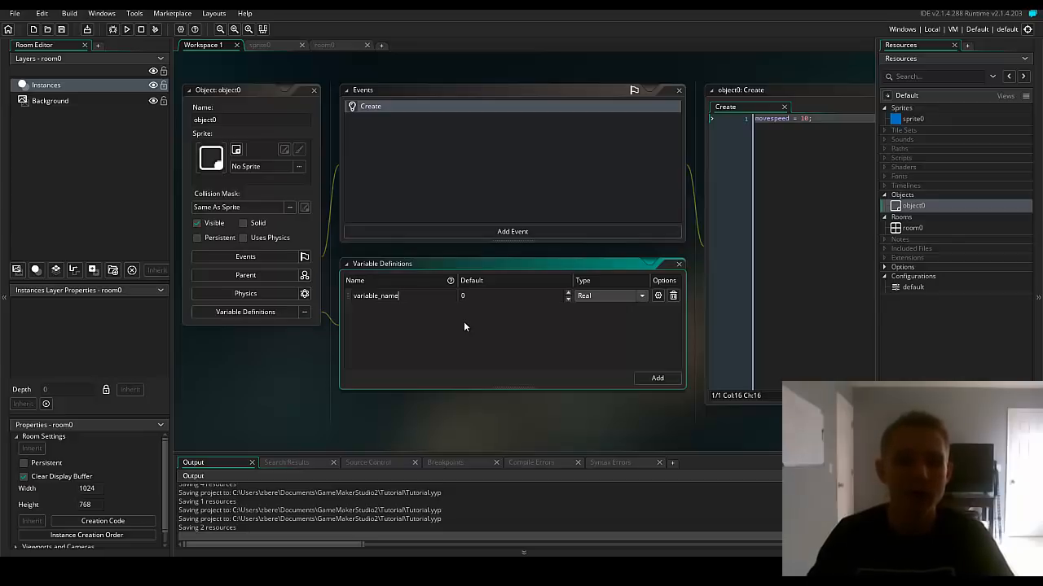
# Rename the variable to movespeed with default 10 and make its type Integer.
pyautogui.doubleClick(374, 297)
pyautogui.write('movespeed')
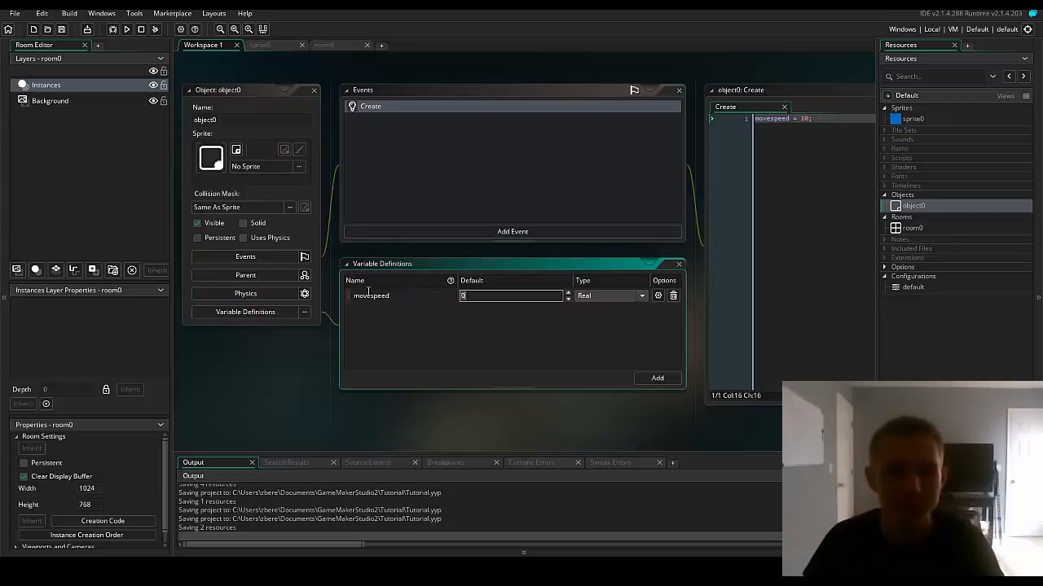
pyautogui.write('10')
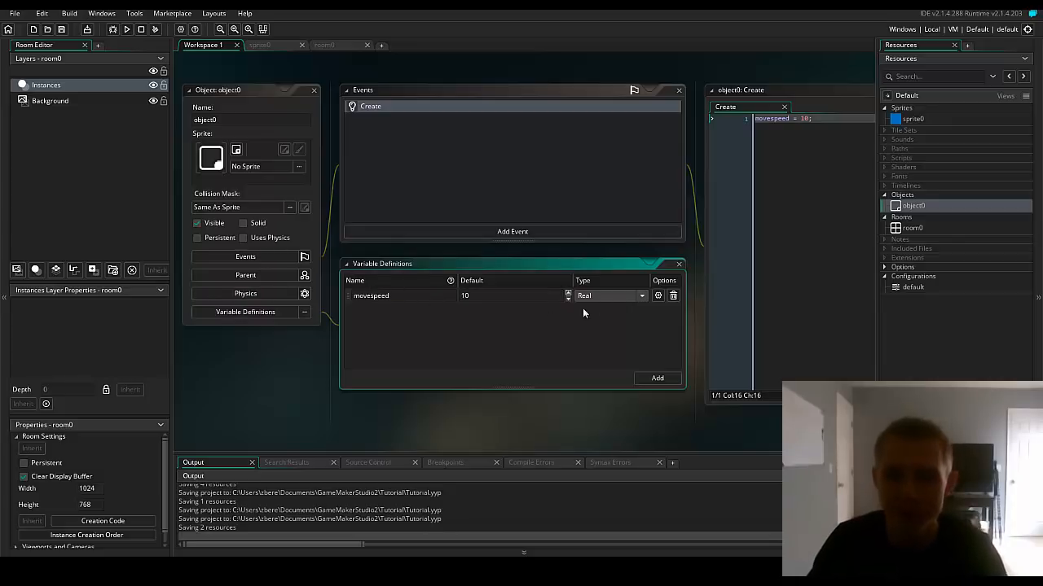
pyautogui.click(640, 297)
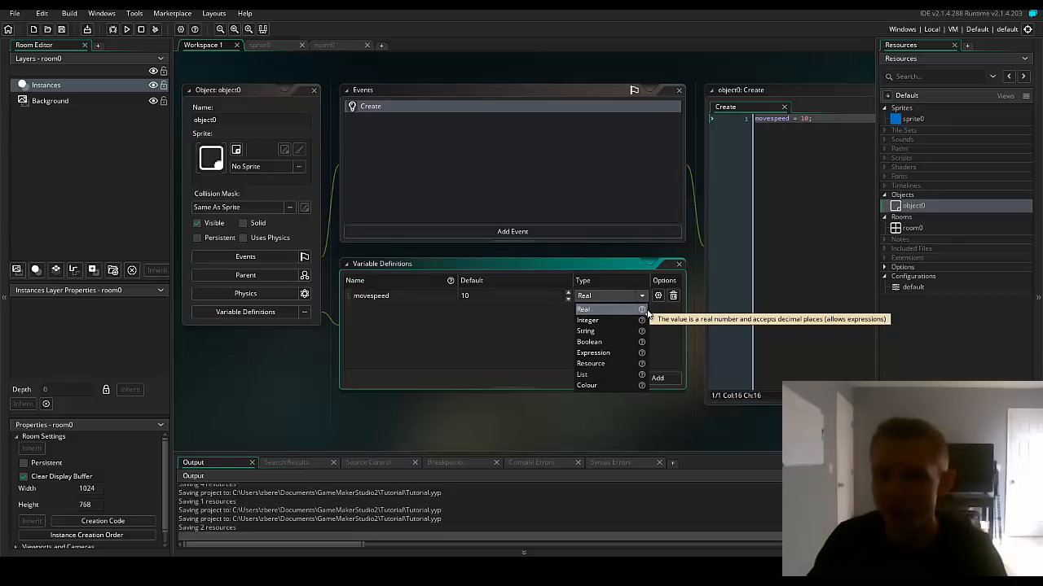
pyautogui.moveTo(663, 316)
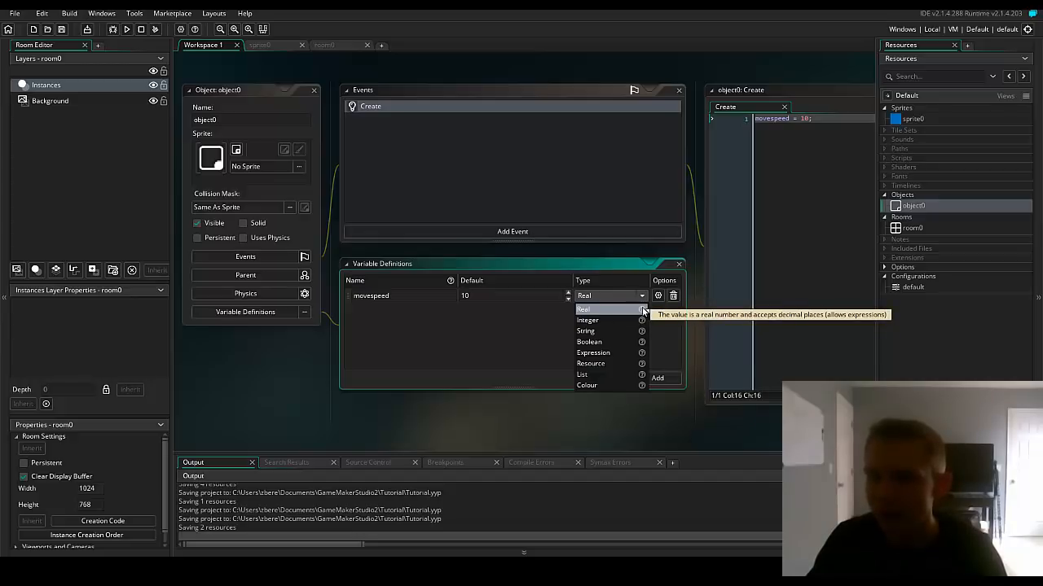
pyautogui.click(587, 319)
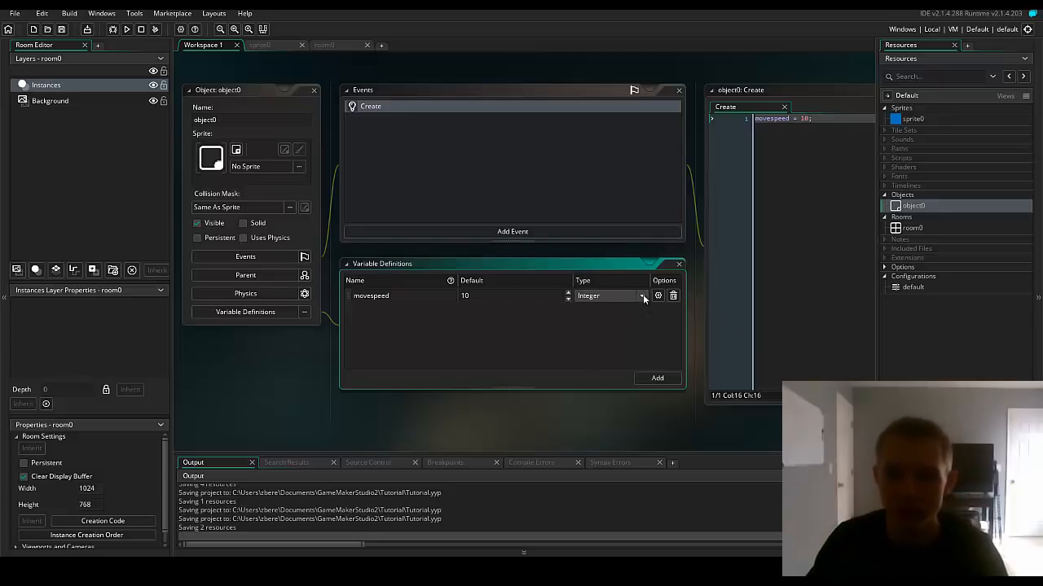
pyautogui.click(641, 296)
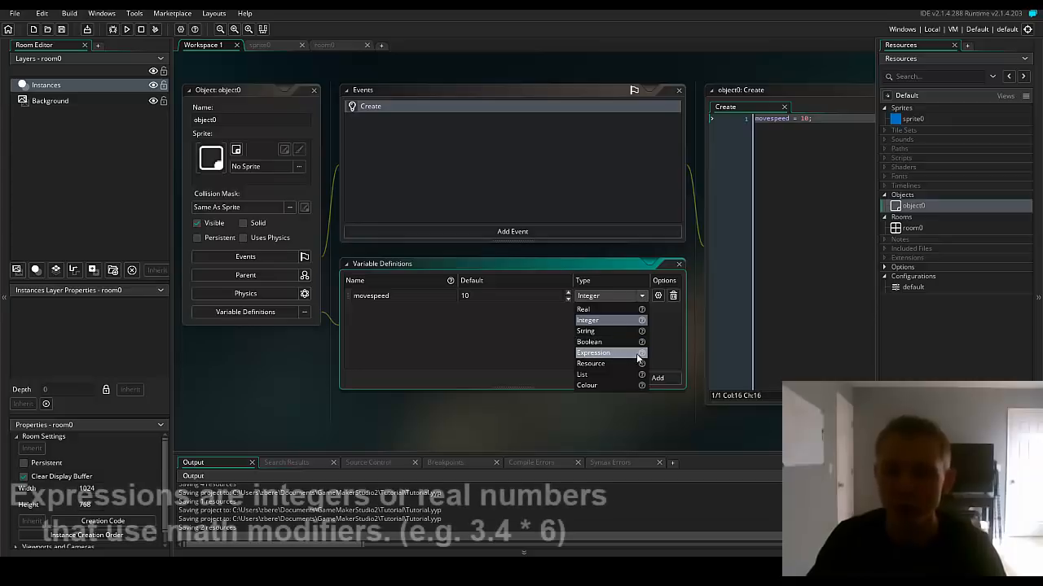
pyautogui.moveTo(642, 351)
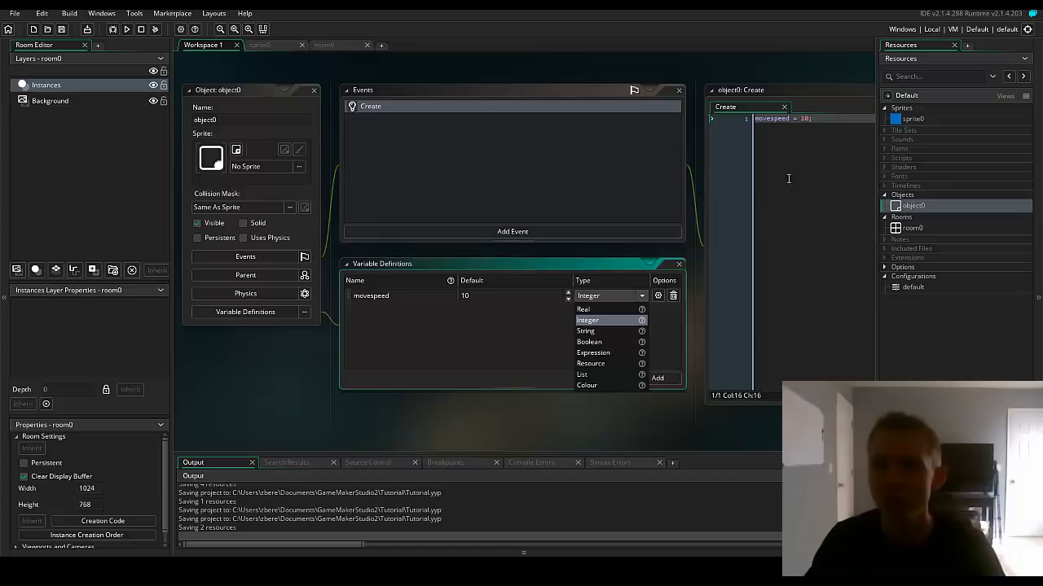
pyautogui.write('object')
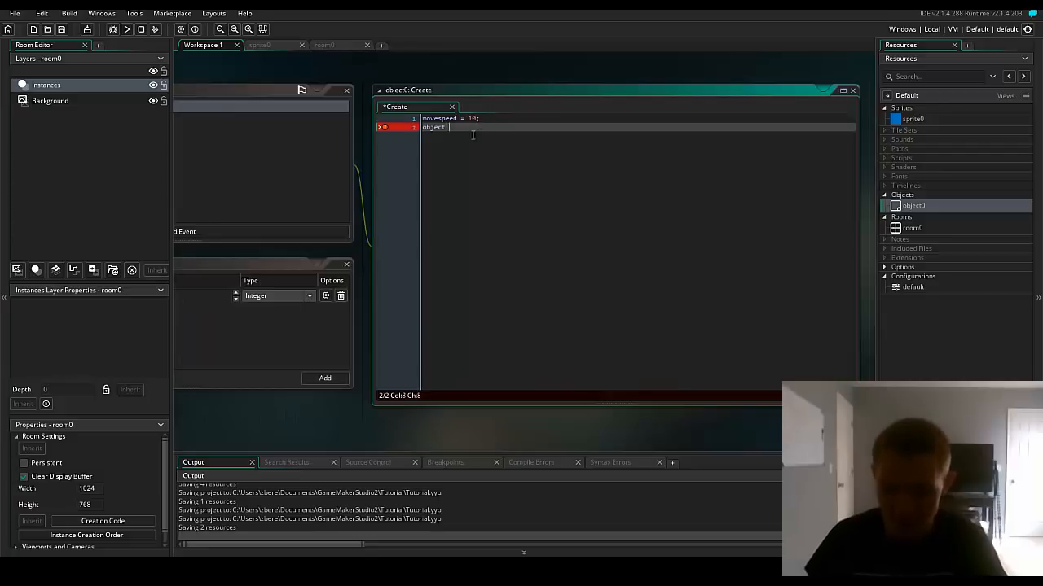
pyautogui.write('= object0;')
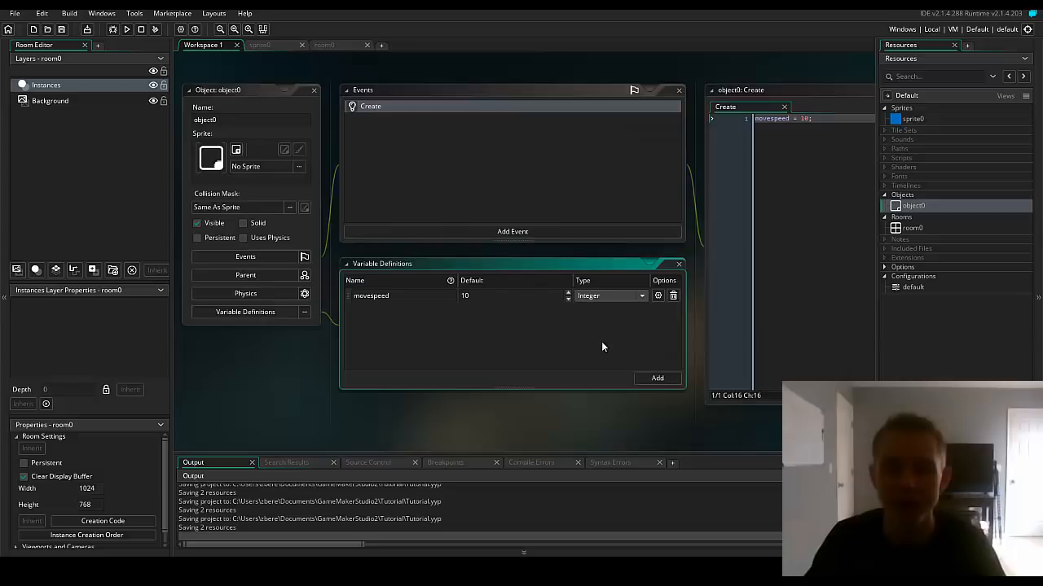
# Add a second variable definition of type Colour named custom_color.
pyautogui.click(656, 378)
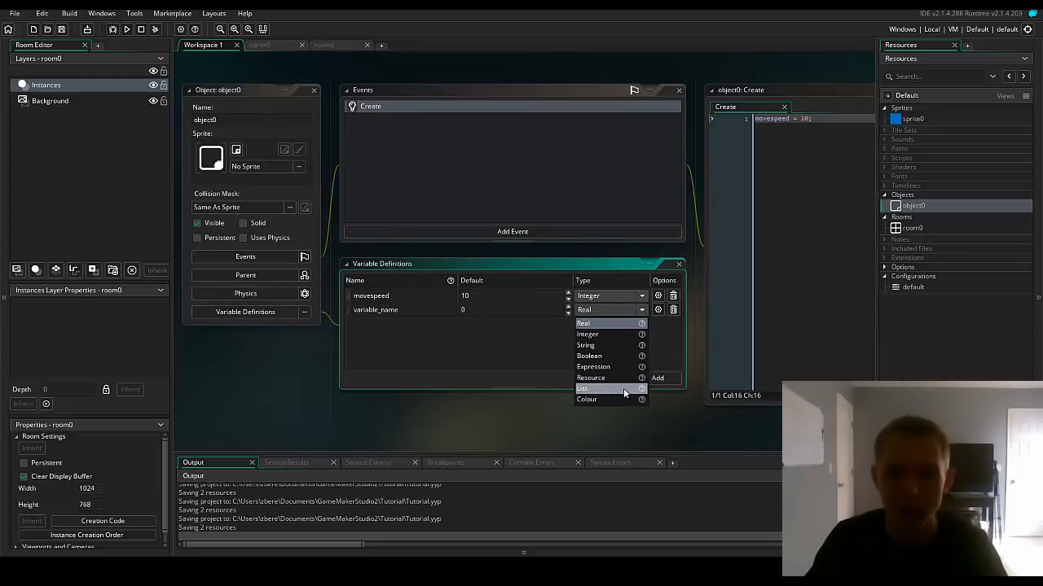
pyautogui.moveTo(583, 387)
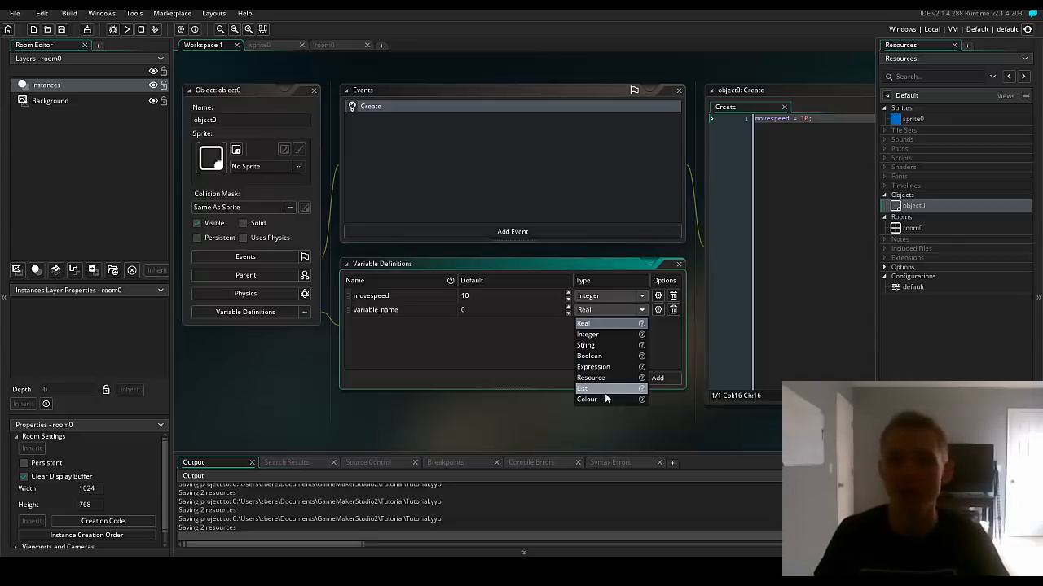
pyautogui.click(586, 399)
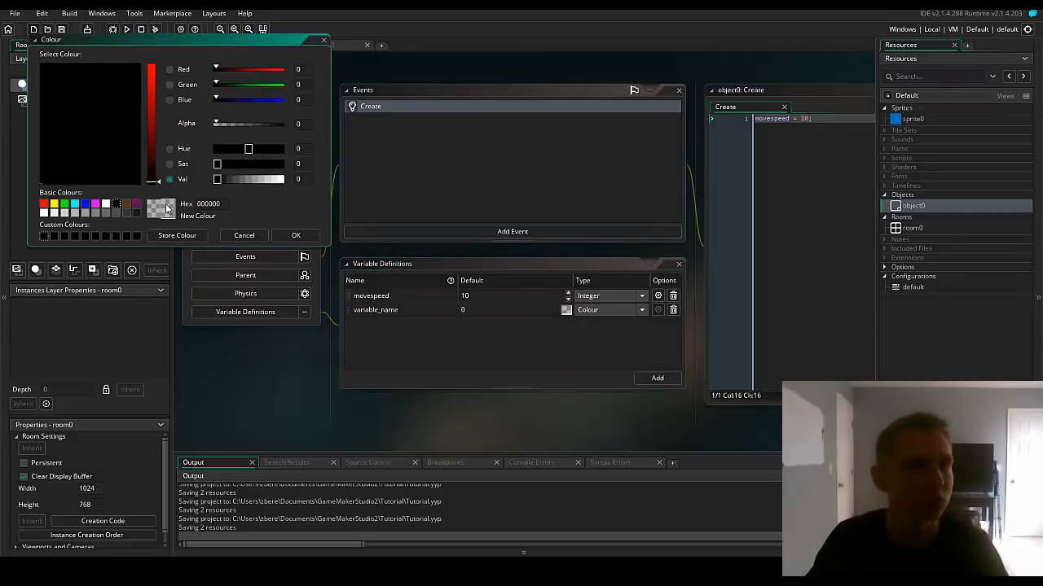
pyautogui.click(296, 234)
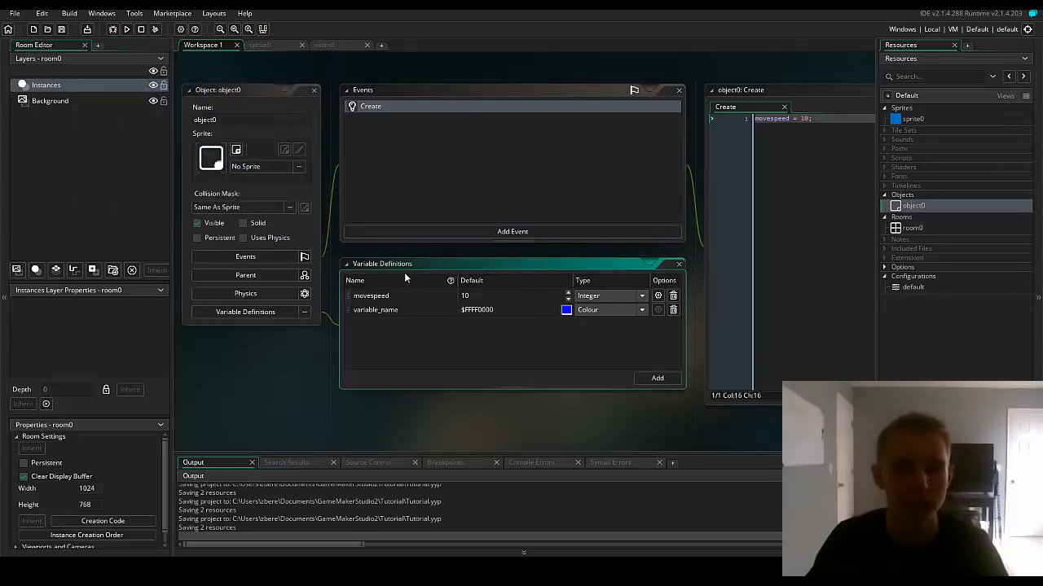
pyautogui.write('custom_color')
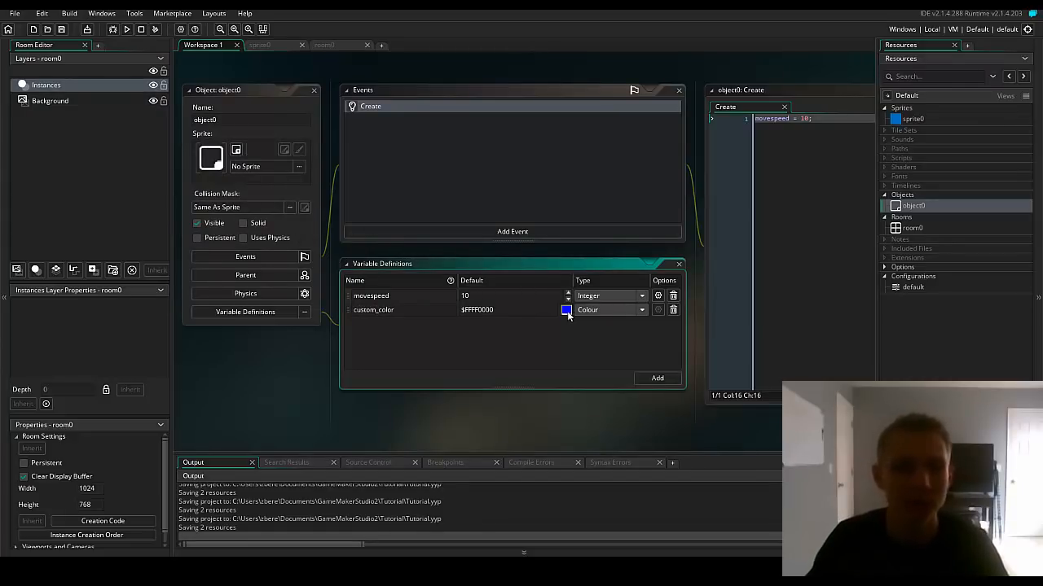
# Set custom_color's default to a light green shade in the colour chooser.
pyautogui.click(567, 310)
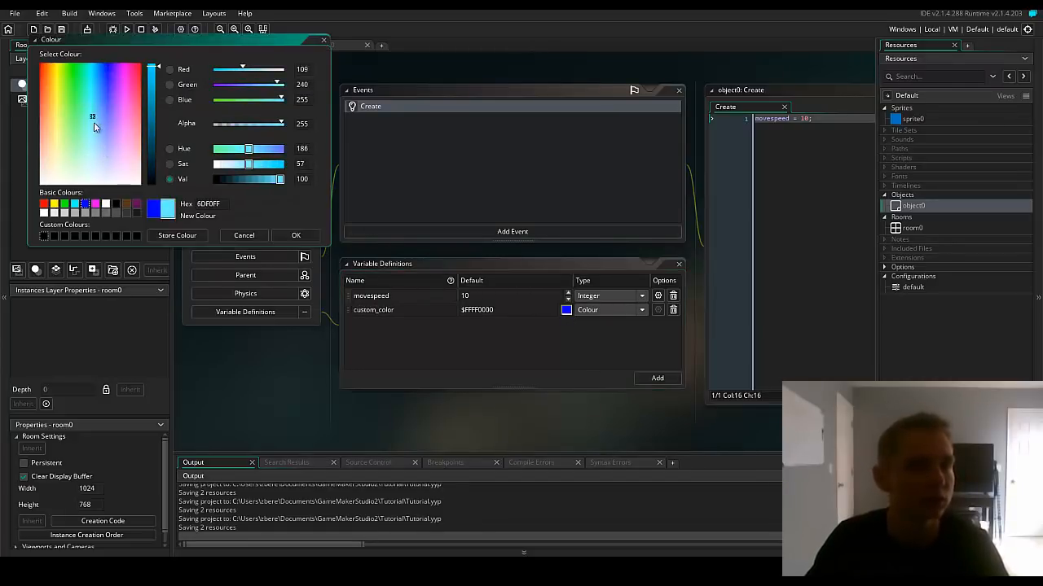
pyautogui.click(114, 120)
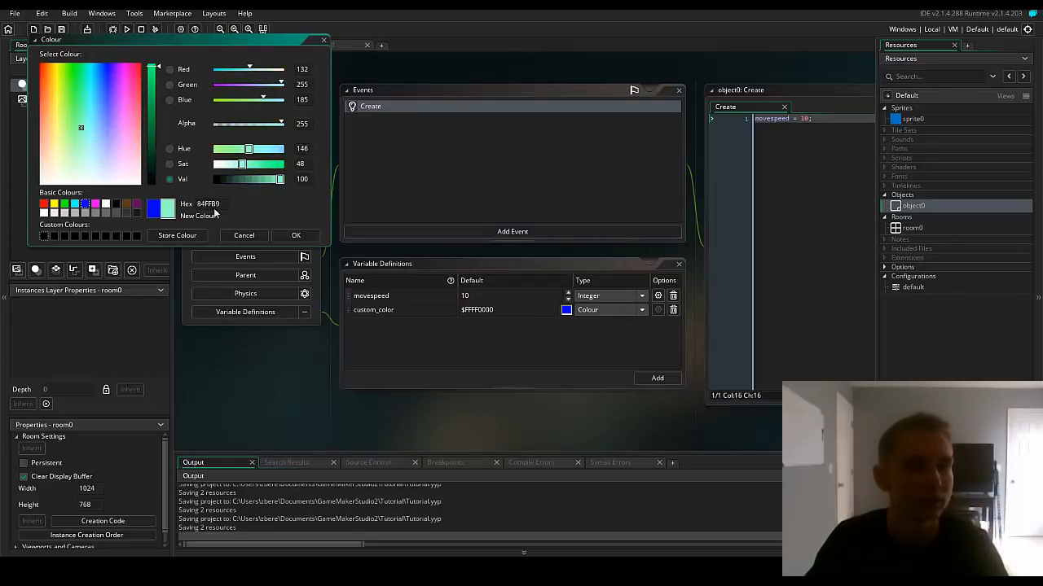
pyautogui.click(296, 235)
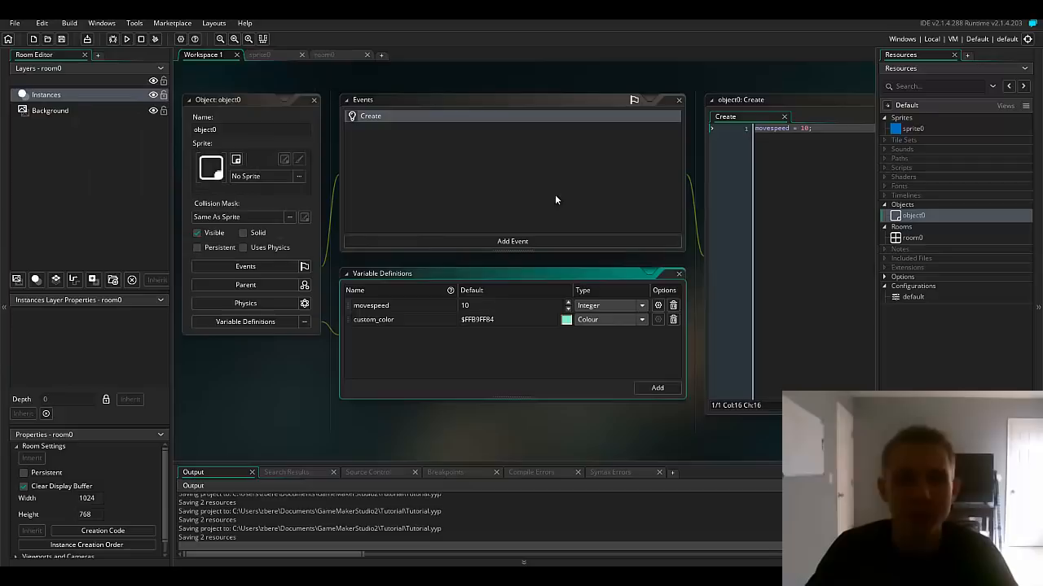
pyautogui.moveTo(844, 106)
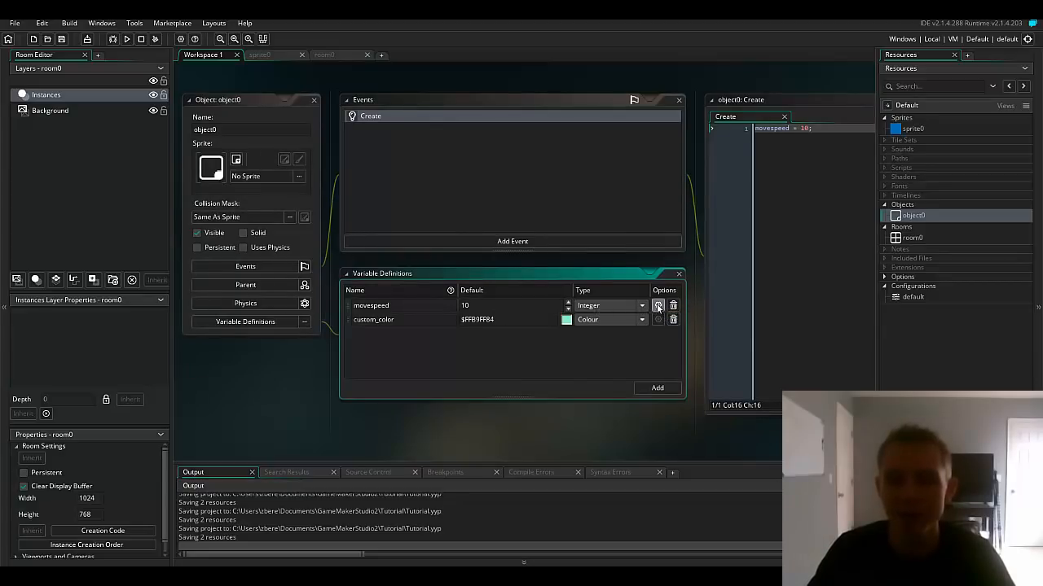
# Rename the first variable to HP and give it a range of 0 to 100.
pyautogui.click(659, 306)
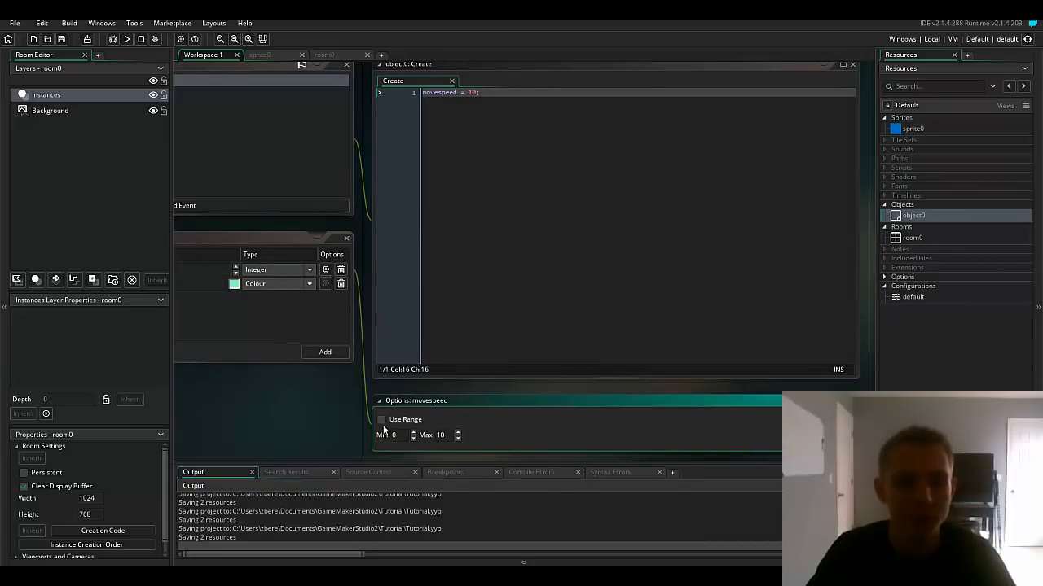
pyautogui.click(381, 420)
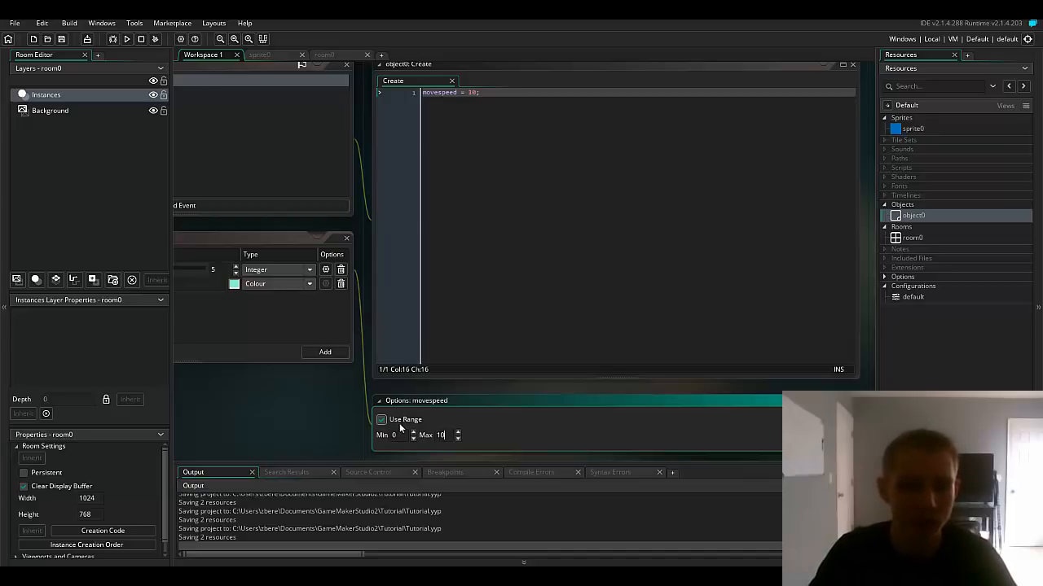
pyautogui.click(381, 420)
pyautogui.write('10')
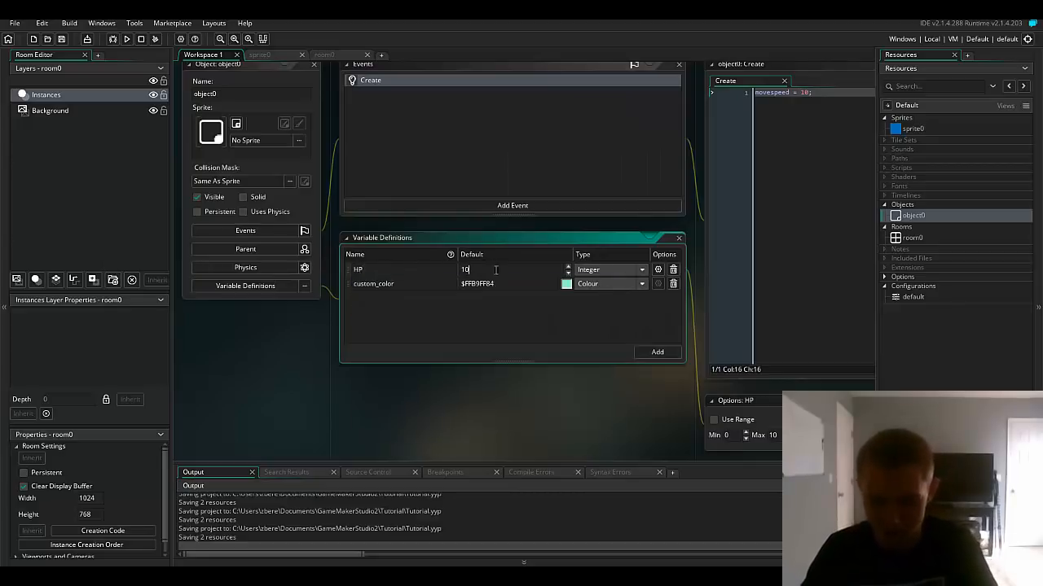
pyautogui.click(639, 271)
pyautogui.write('0')
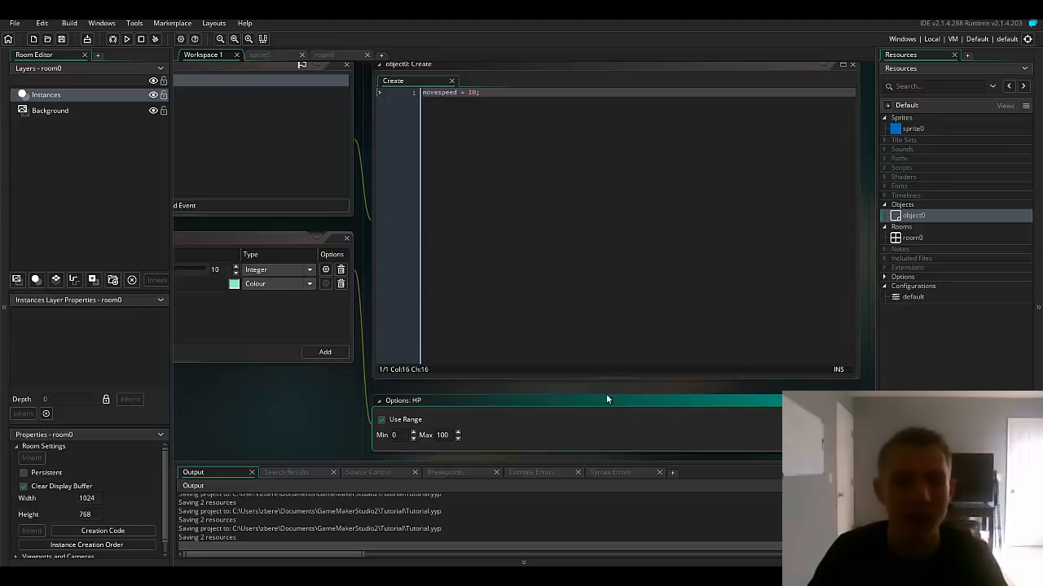
pyautogui.moveTo(300, 383)
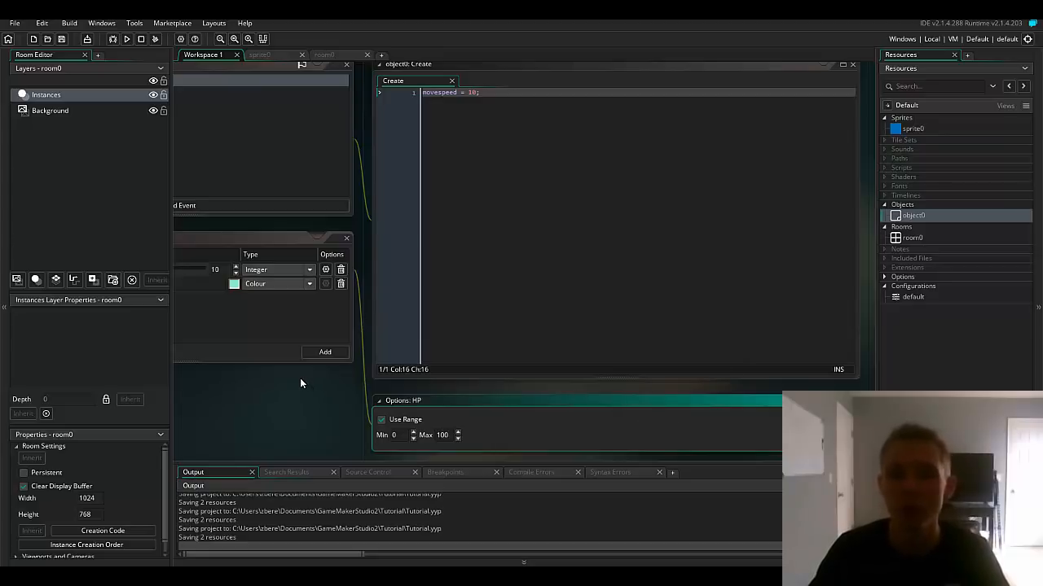
pyautogui.moveTo(254, 270)
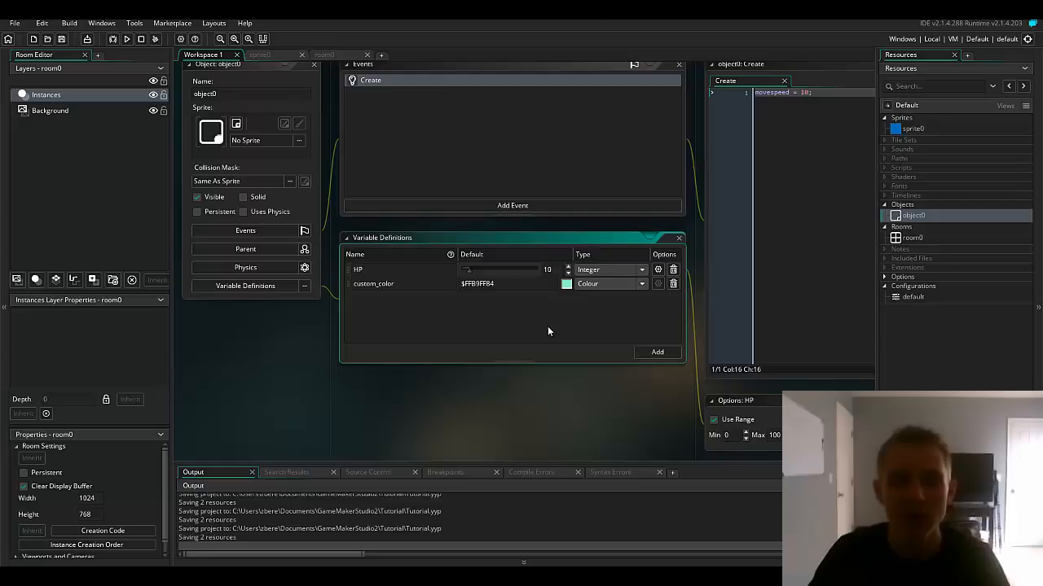
pyautogui.moveTo(515, 298)
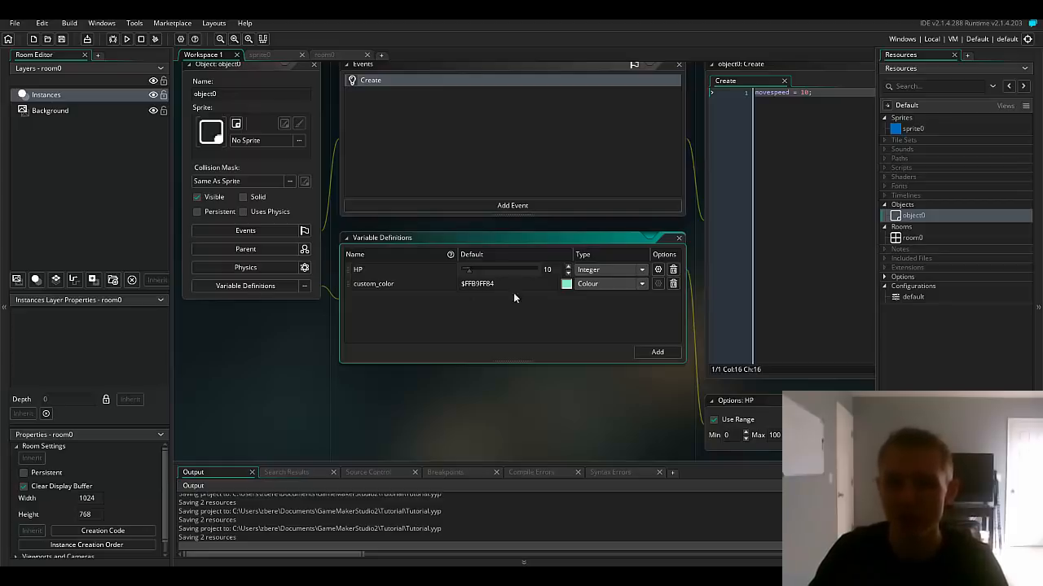
pyautogui.moveTo(502, 322)
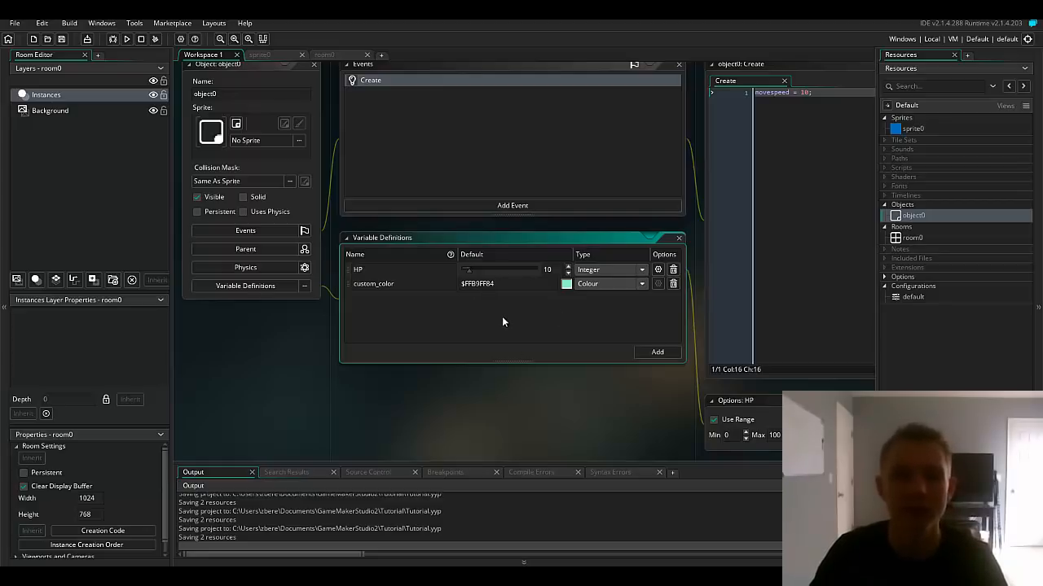
pyautogui.moveTo(408, 339)
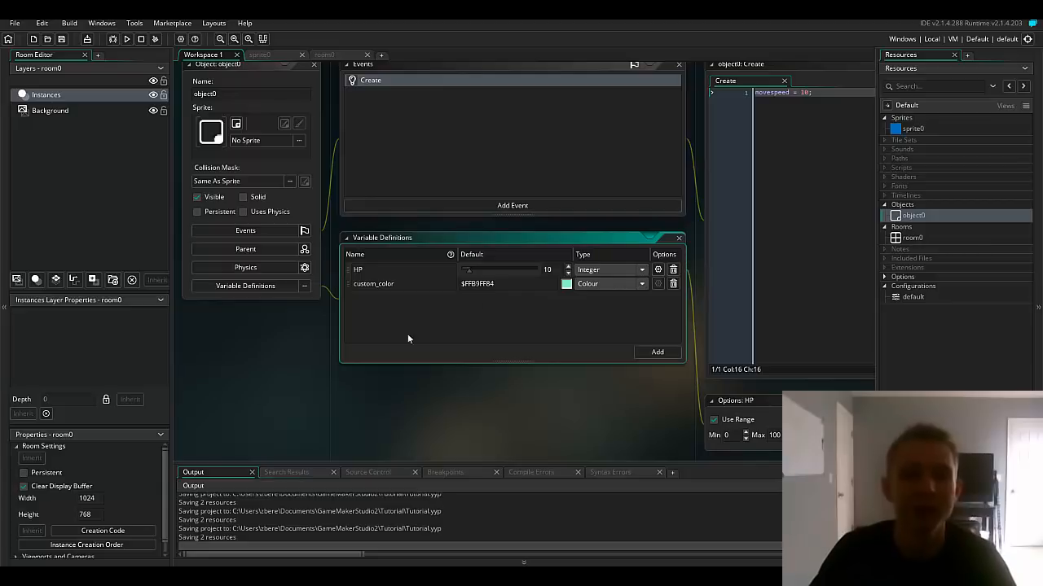
pyautogui.moveTo(492, 273)
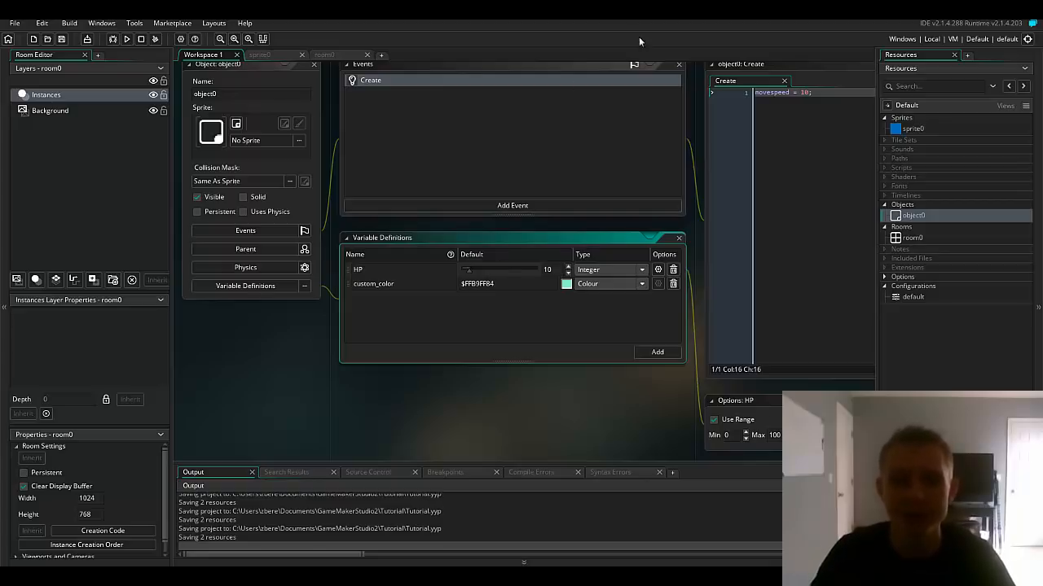
pyautogui.moveTo(618, 205)
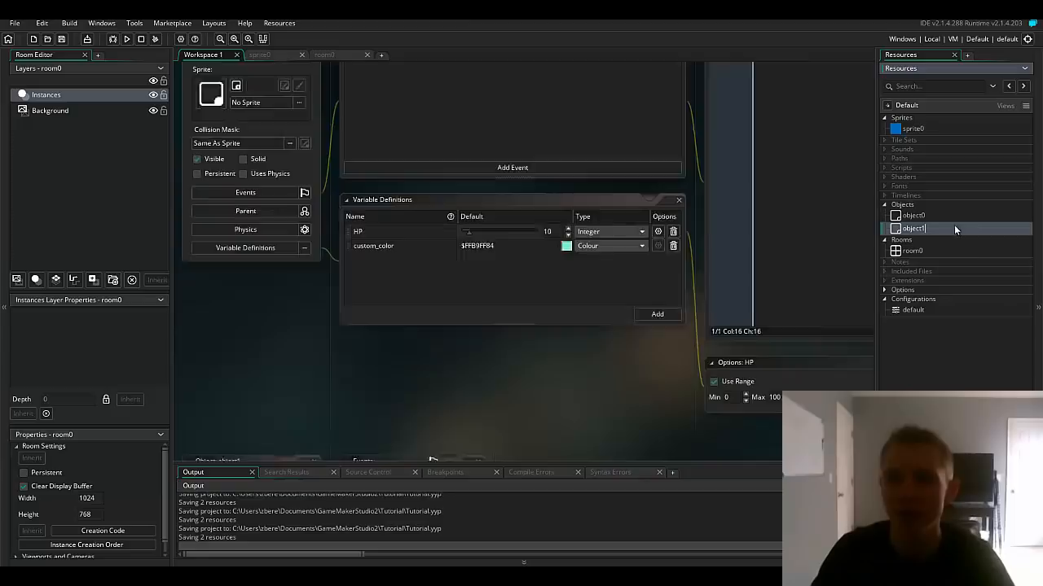
# Open obj_controller and give it a Create event defining macro MOVESPEED 10;.
pyautogui.doubleClick(912, 228)
pyautogui.write('obj_controller')
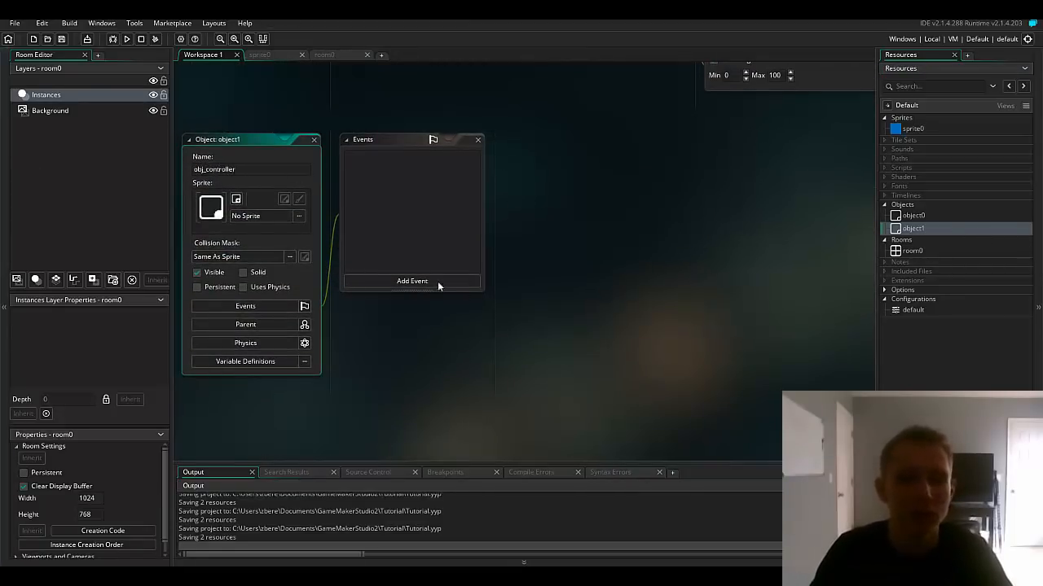
pyautogui.click(411, 280)
pyautogui.write('#')
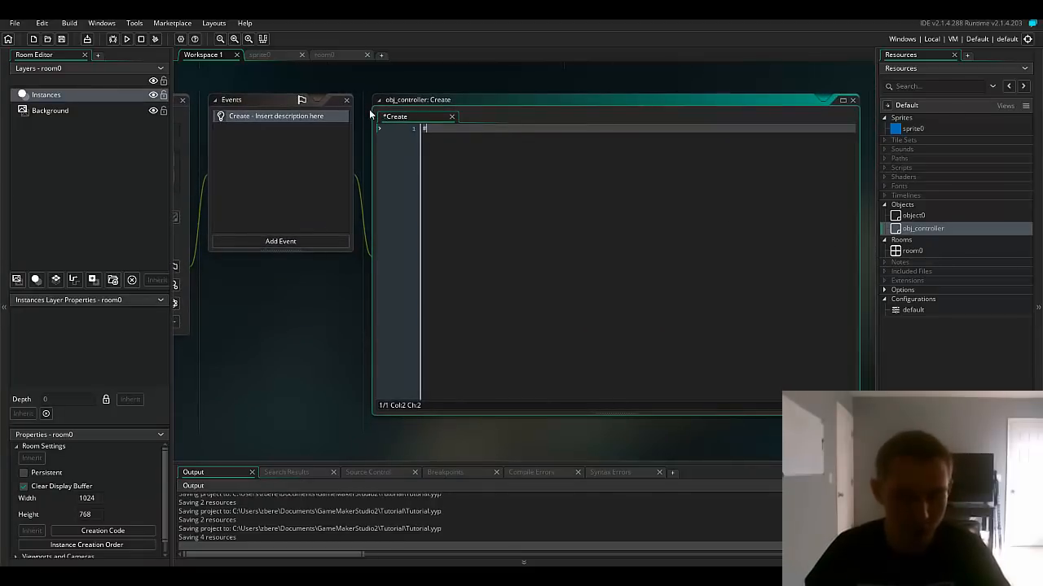
pyautogui.write('macro')
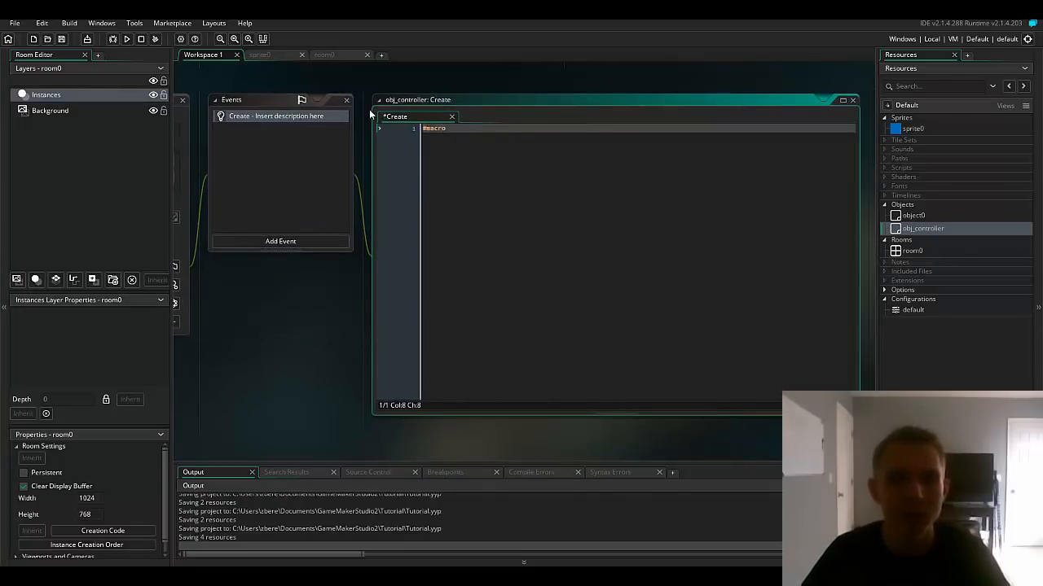
pyautogui.write('MOVESPEED 10;')
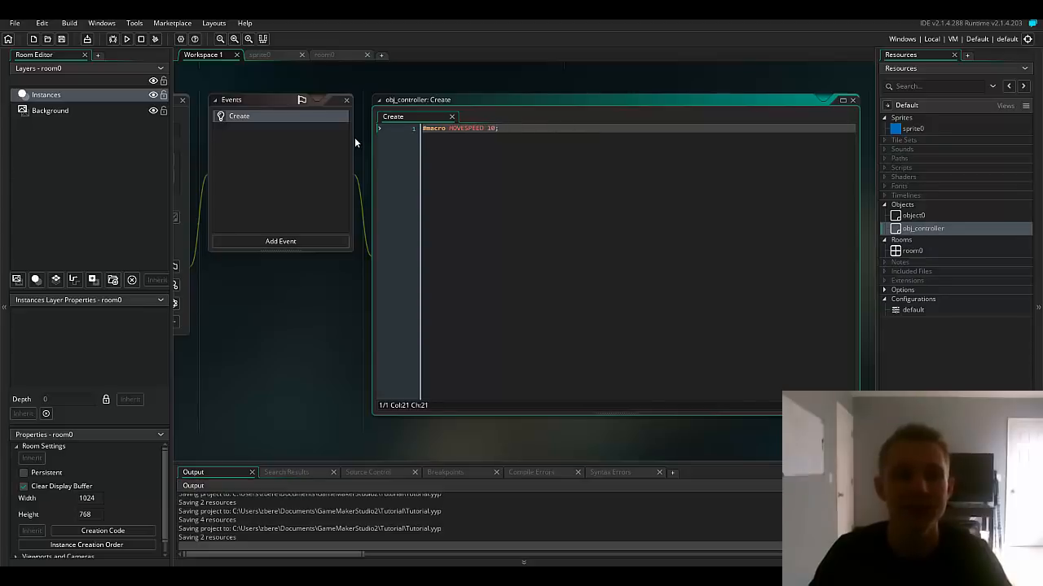
pyautogui.moveTo(570, 142)
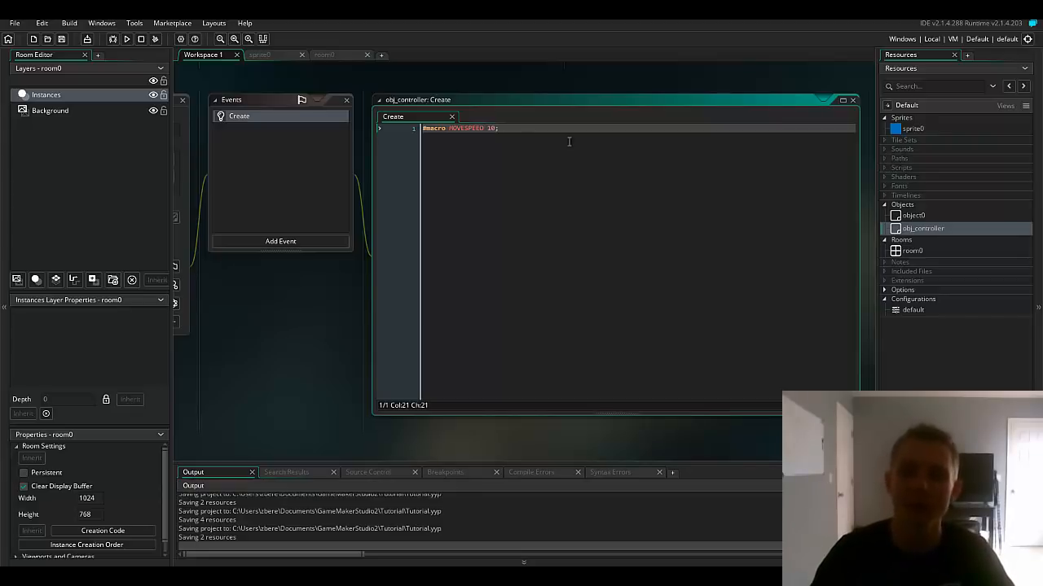
pyautogui.moveTo(958, 223)
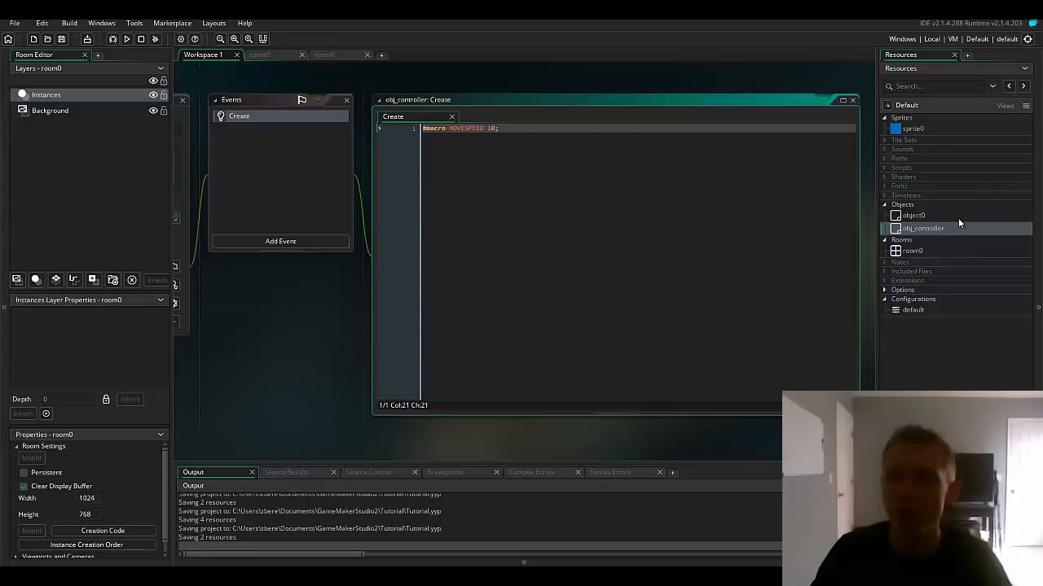
# Change object0's Create code to hspeed = MOVESPEED; and restore the workspace layout.
pyautogui.doubleClick(913, 215)
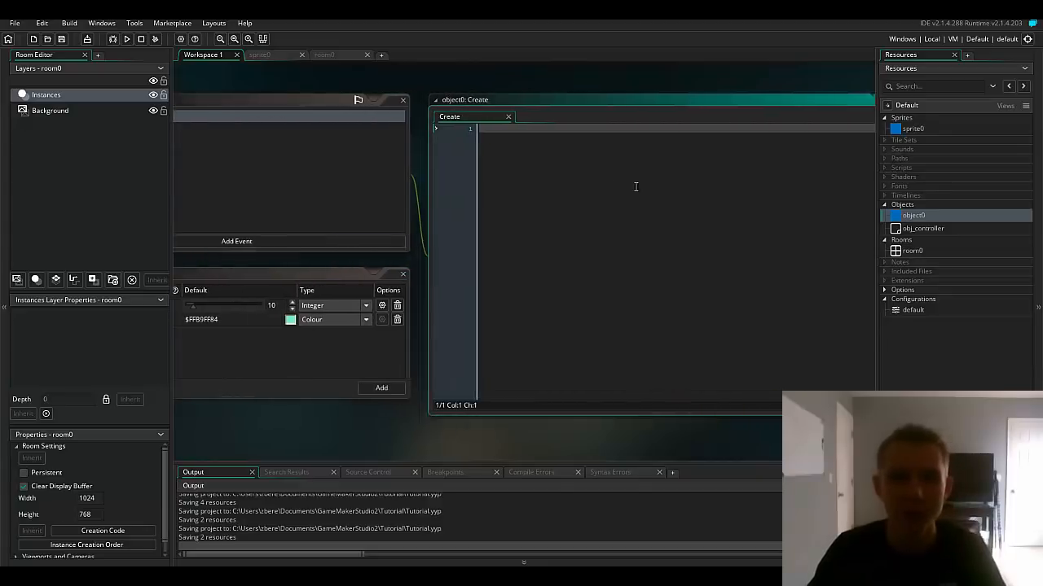
pyautogui.write('hspeed =')
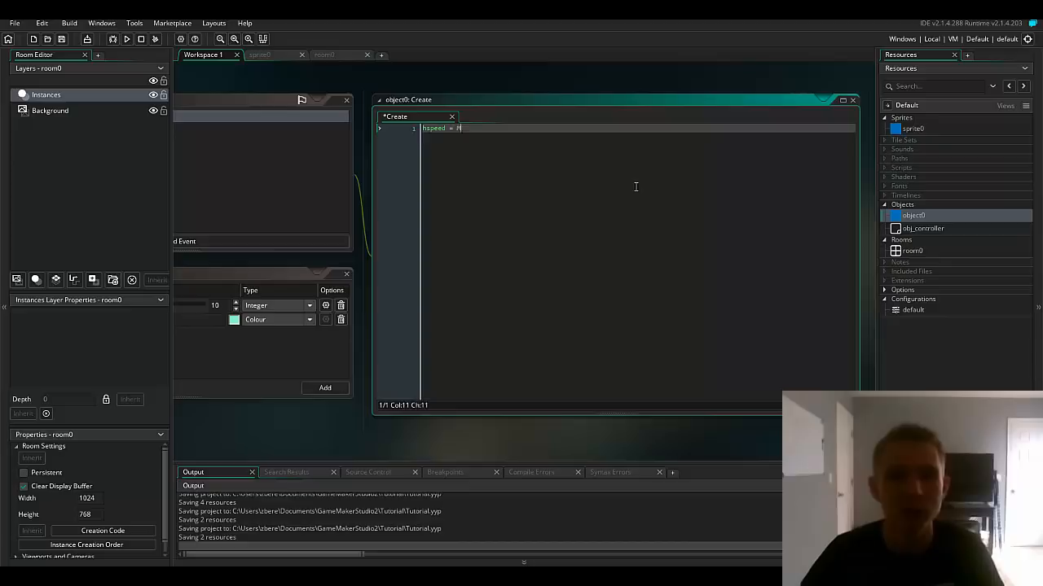
pyautogui.write('MOVESPEED;')
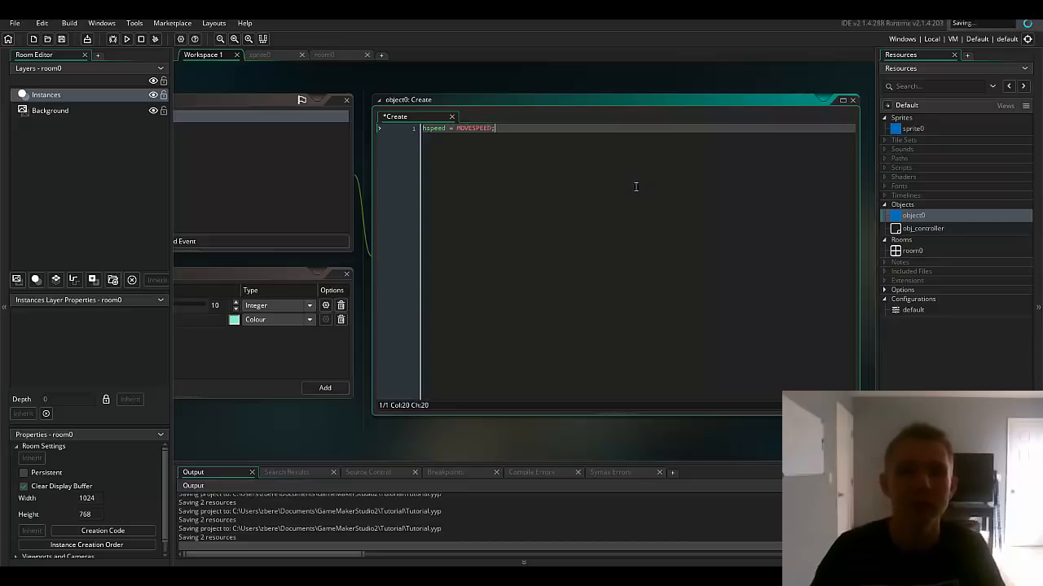
pyautogui.doubleClick(472, 127)
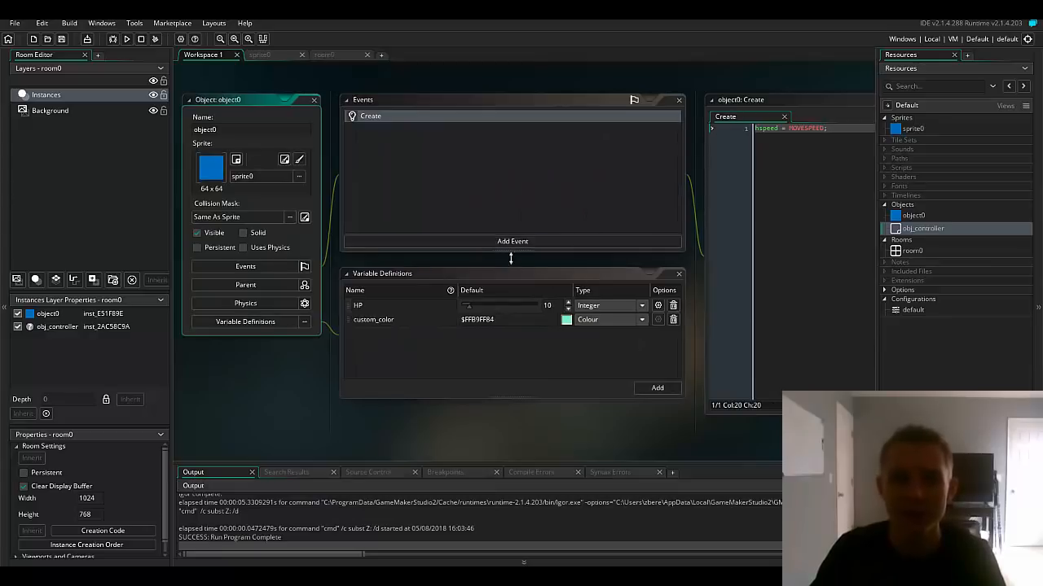
# Add a Draw event drawing "Player in game" at 10,10 in custom_color then resetting to white.
pyautogui.click(512, 241)
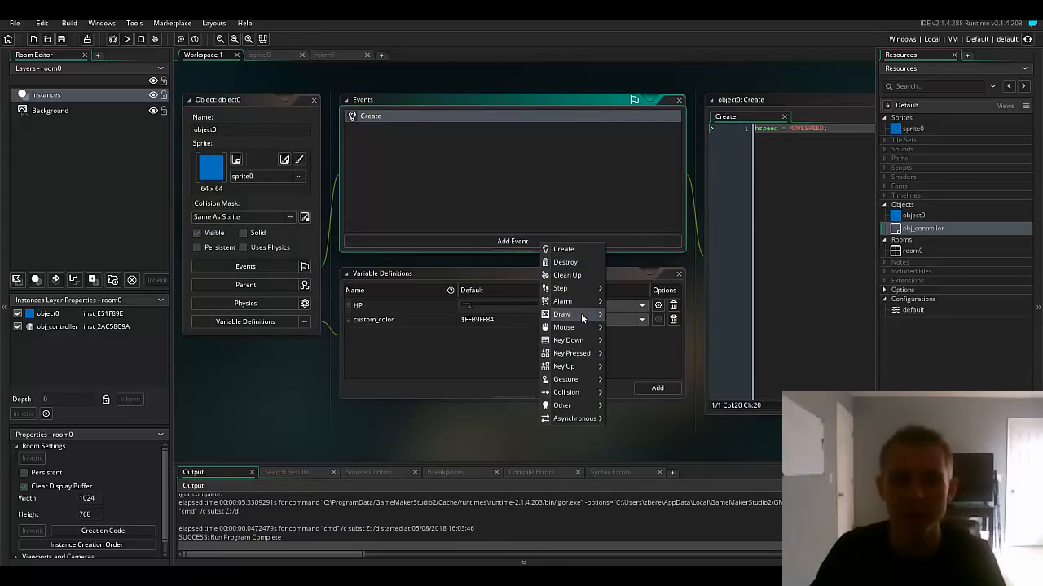
pyautogui.click(560, 314)
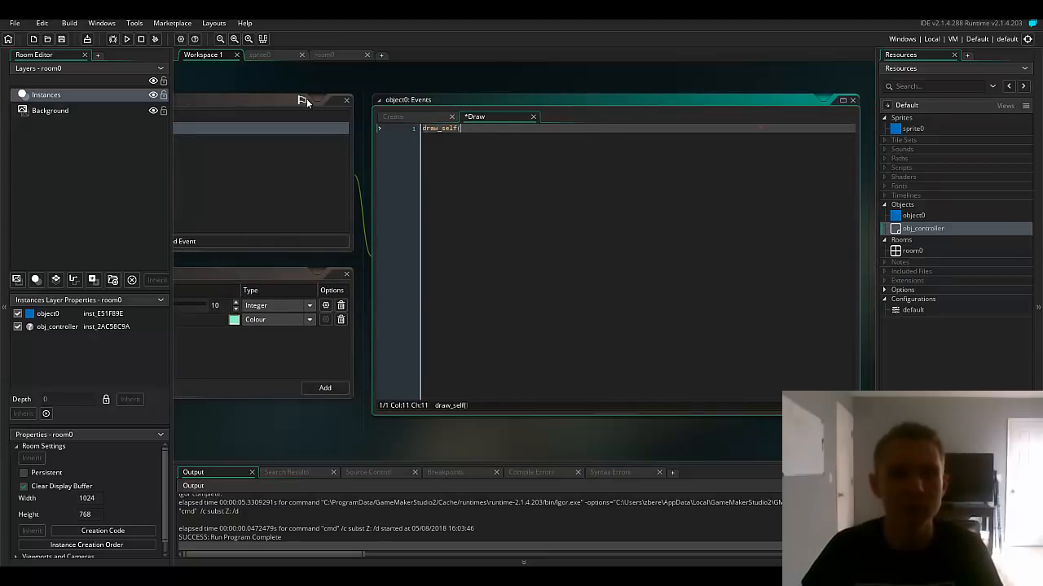
pyautogui.write('draw_text(')
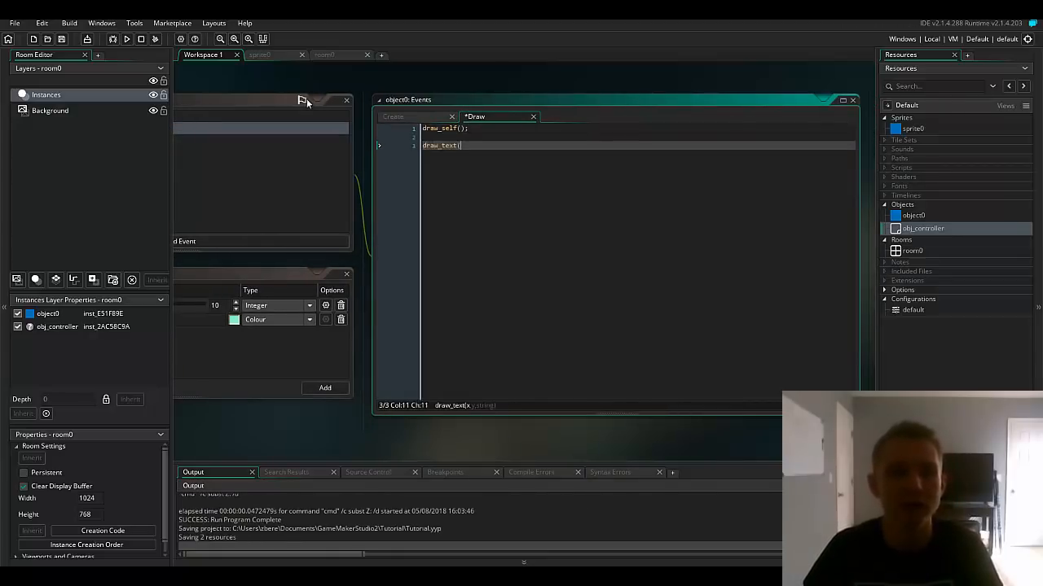
pyautogui.write('10, 10, "Player in game");')
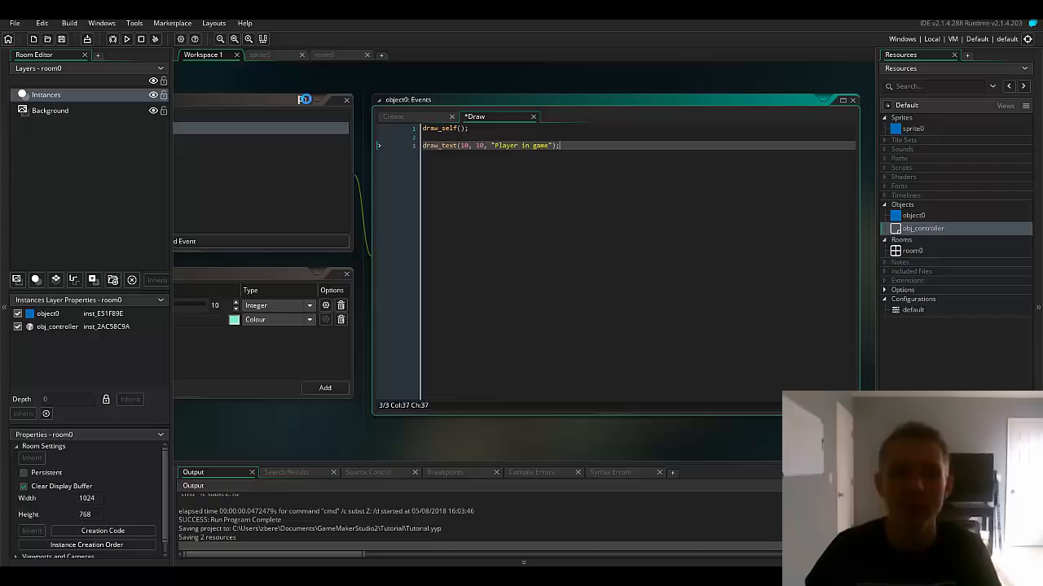
pyautogui.write('draw_set_color(custom_color);')
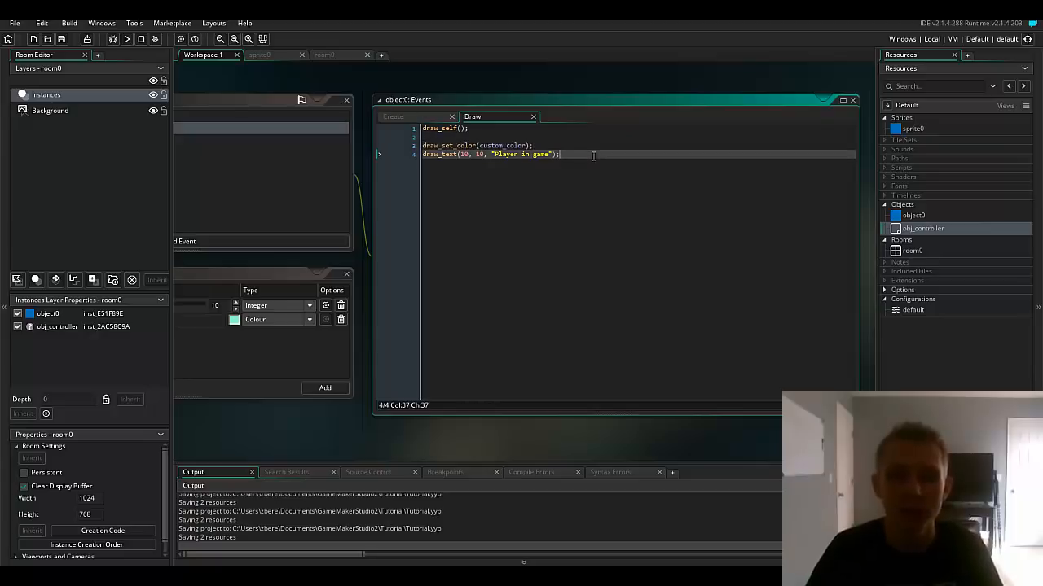
pyautogui.write('draw_set_color(c_white);')
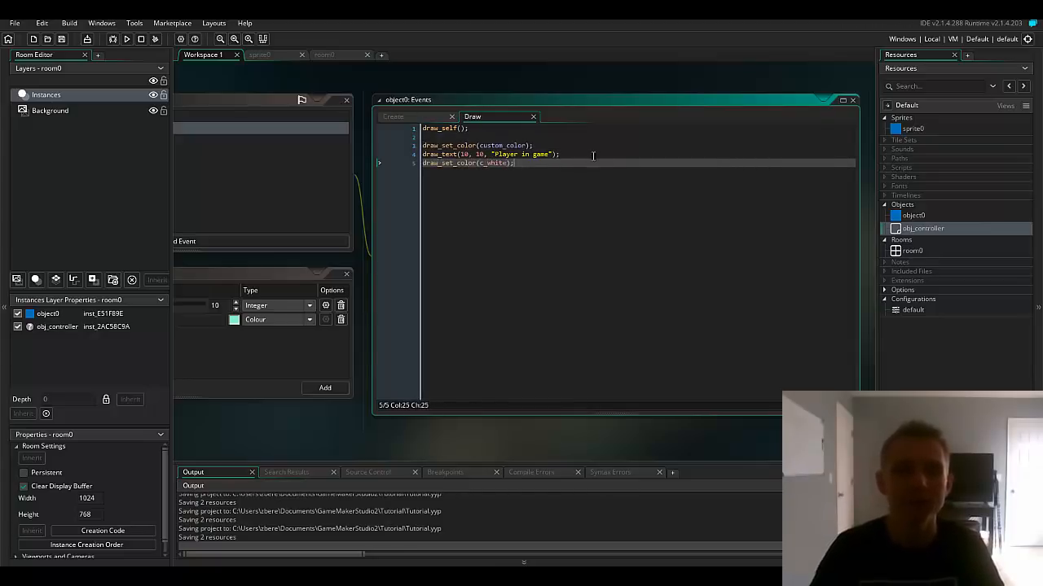
# Run the game to test the coloured text drawing.
pyautogui.click(126, 39)
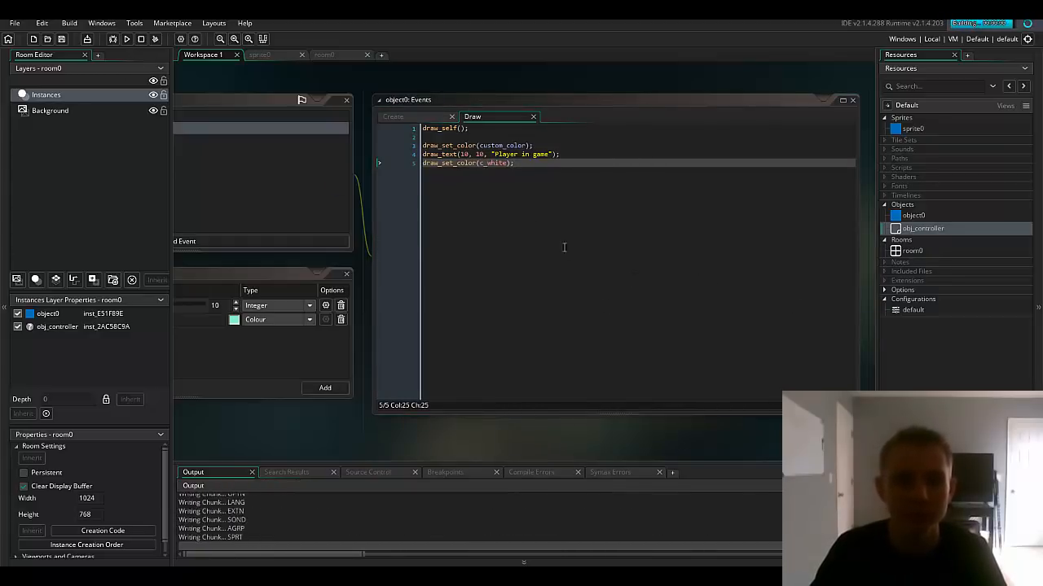
pyautogui.click(127, 40)
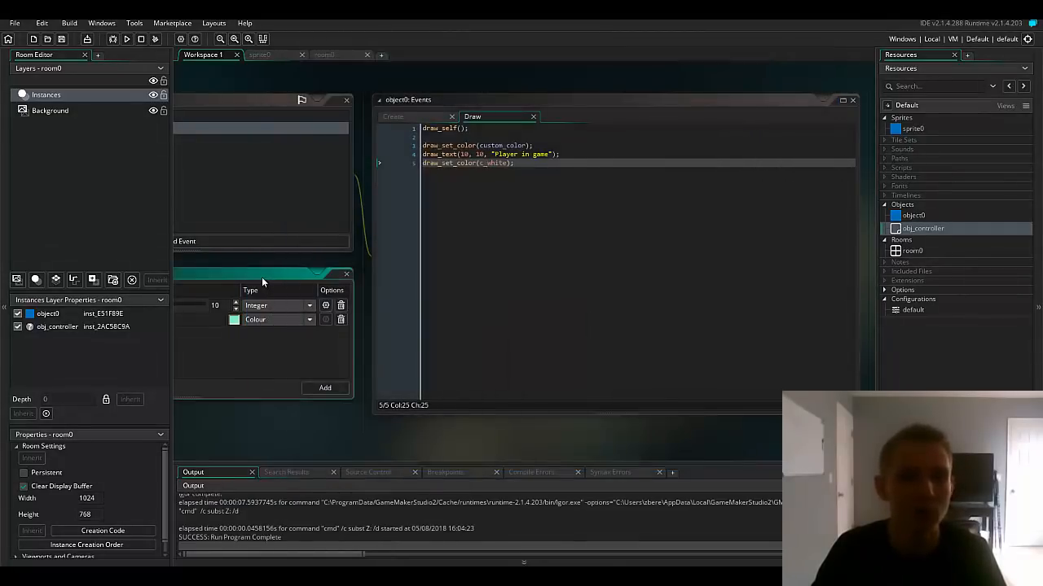
# Change custom_color's default to a pink shade and run the game again.
pyautogui.click(235, 320)
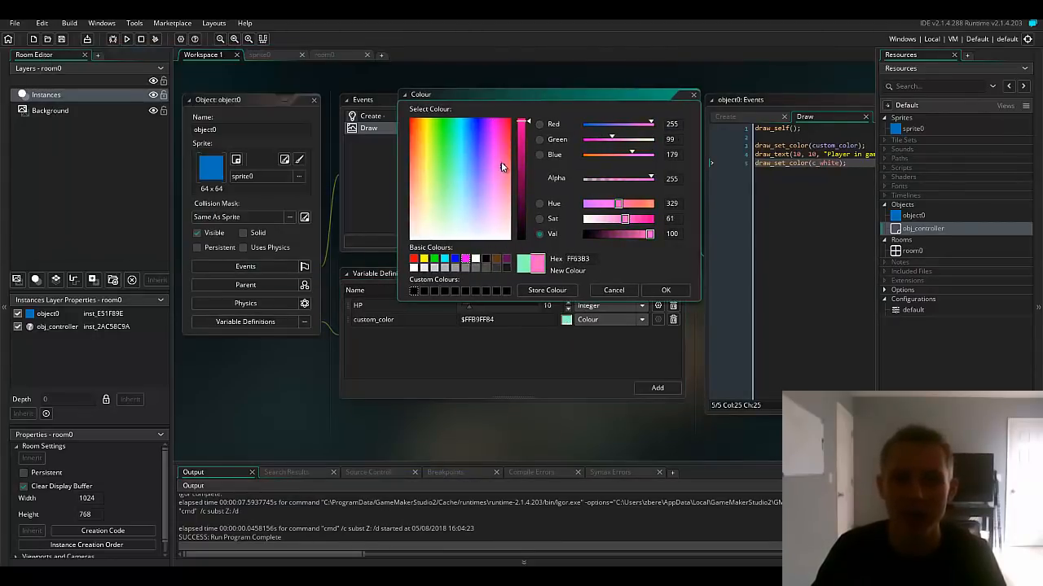
pyautogui.click(665, 290)
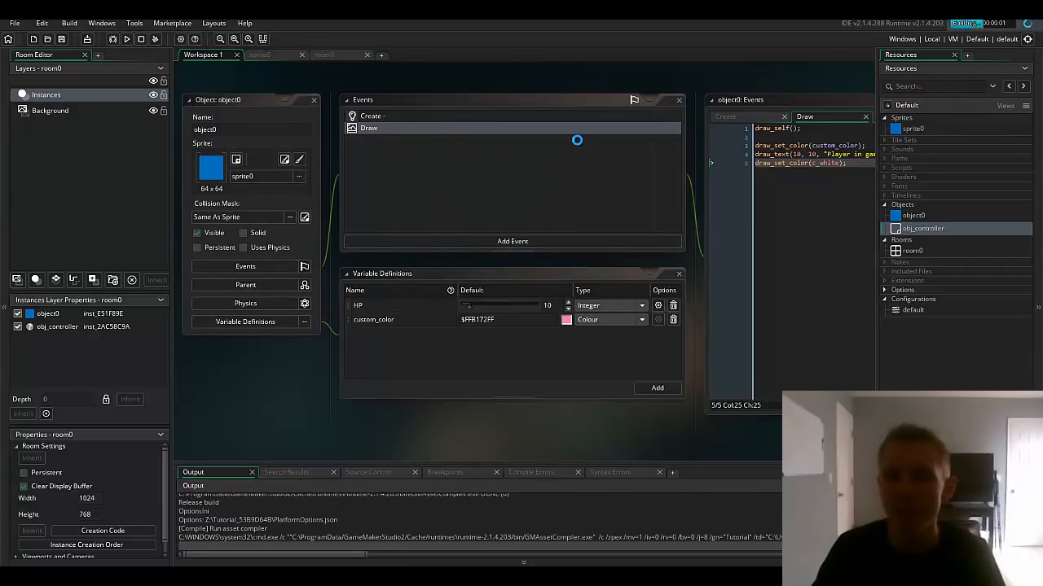
pyautogui.click(125, 39)
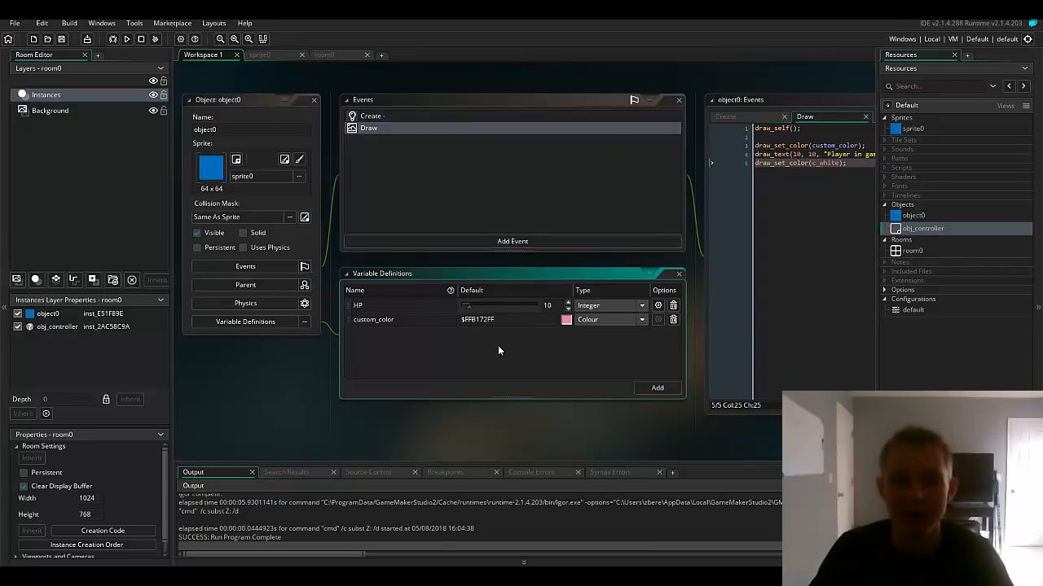
pyautogui.click(492, 319)
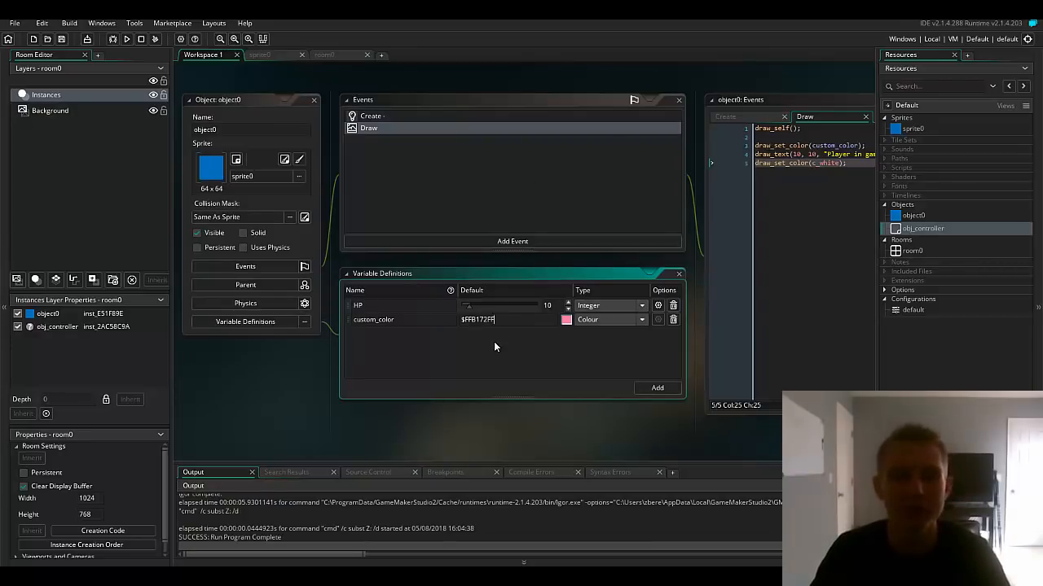